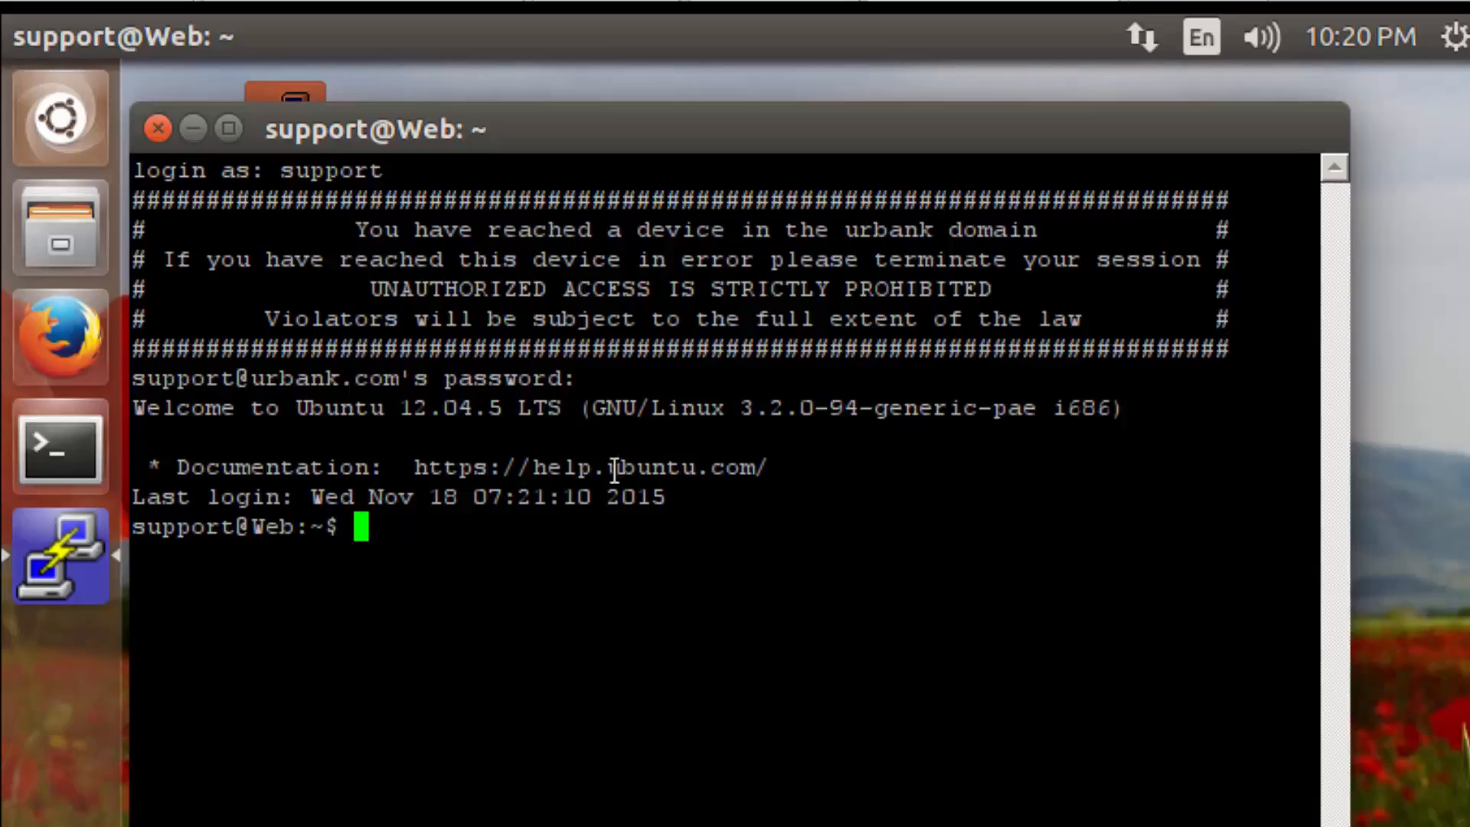
pyautogui.moveTo(215, 337)
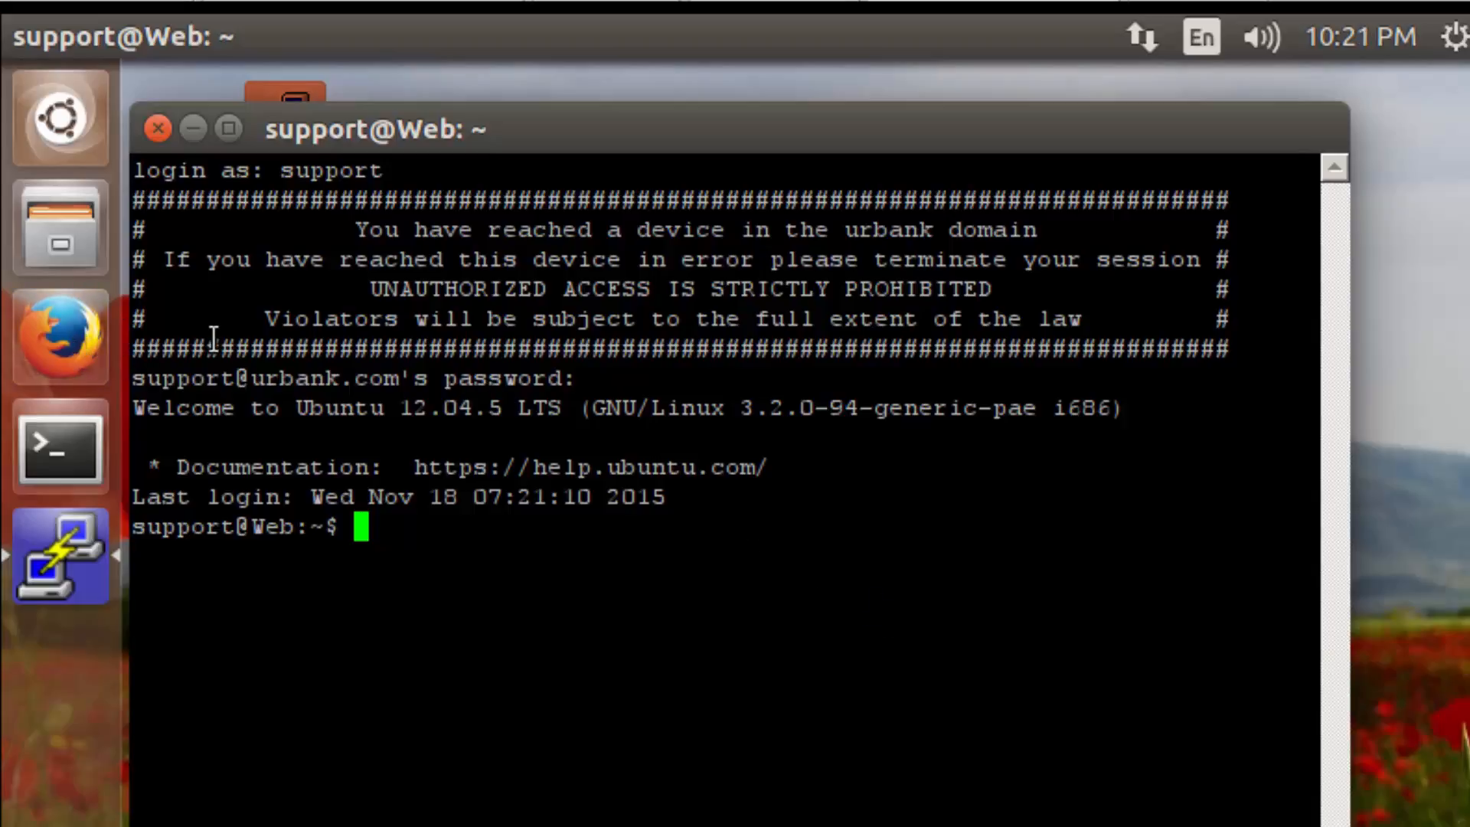
# Point the web browser at urbank.com before the server is set up.
pyautogui.click(59, 337)
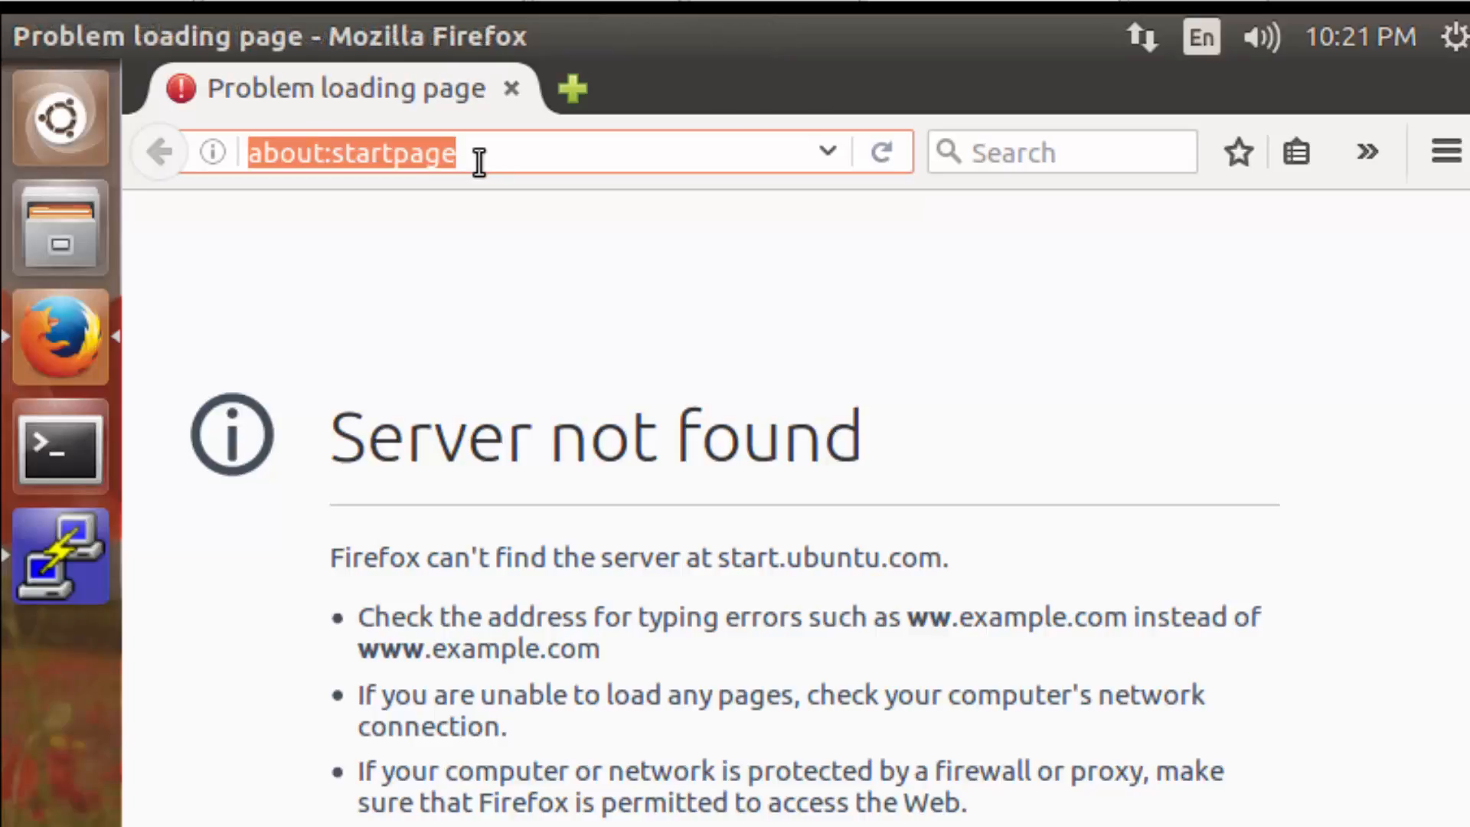
pyautogui.write('urbank.com')
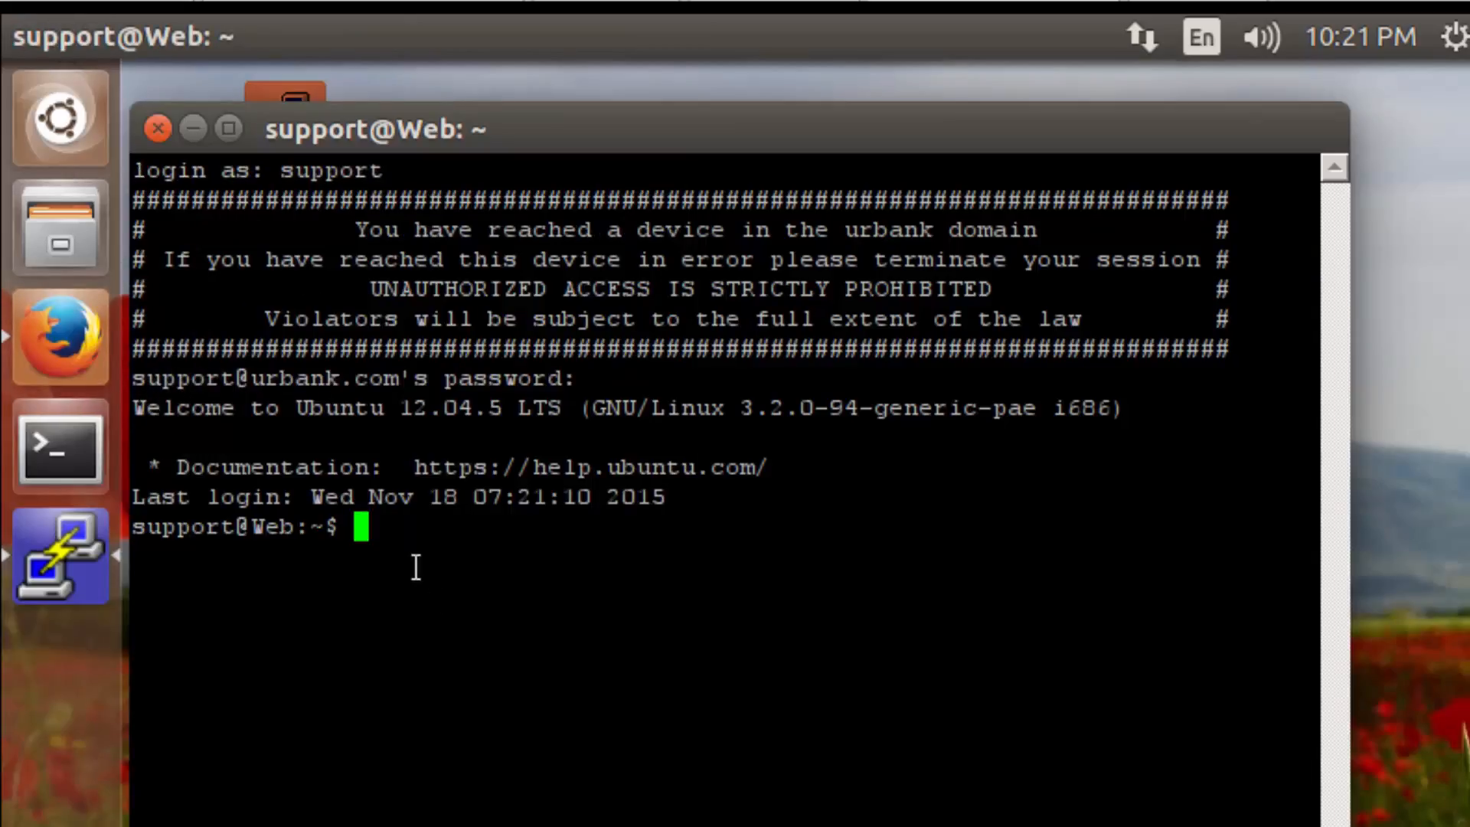
# Run 'sudo apt-get install apache2' and supply the sudo password.
pyautogui.write('sudo apt0')
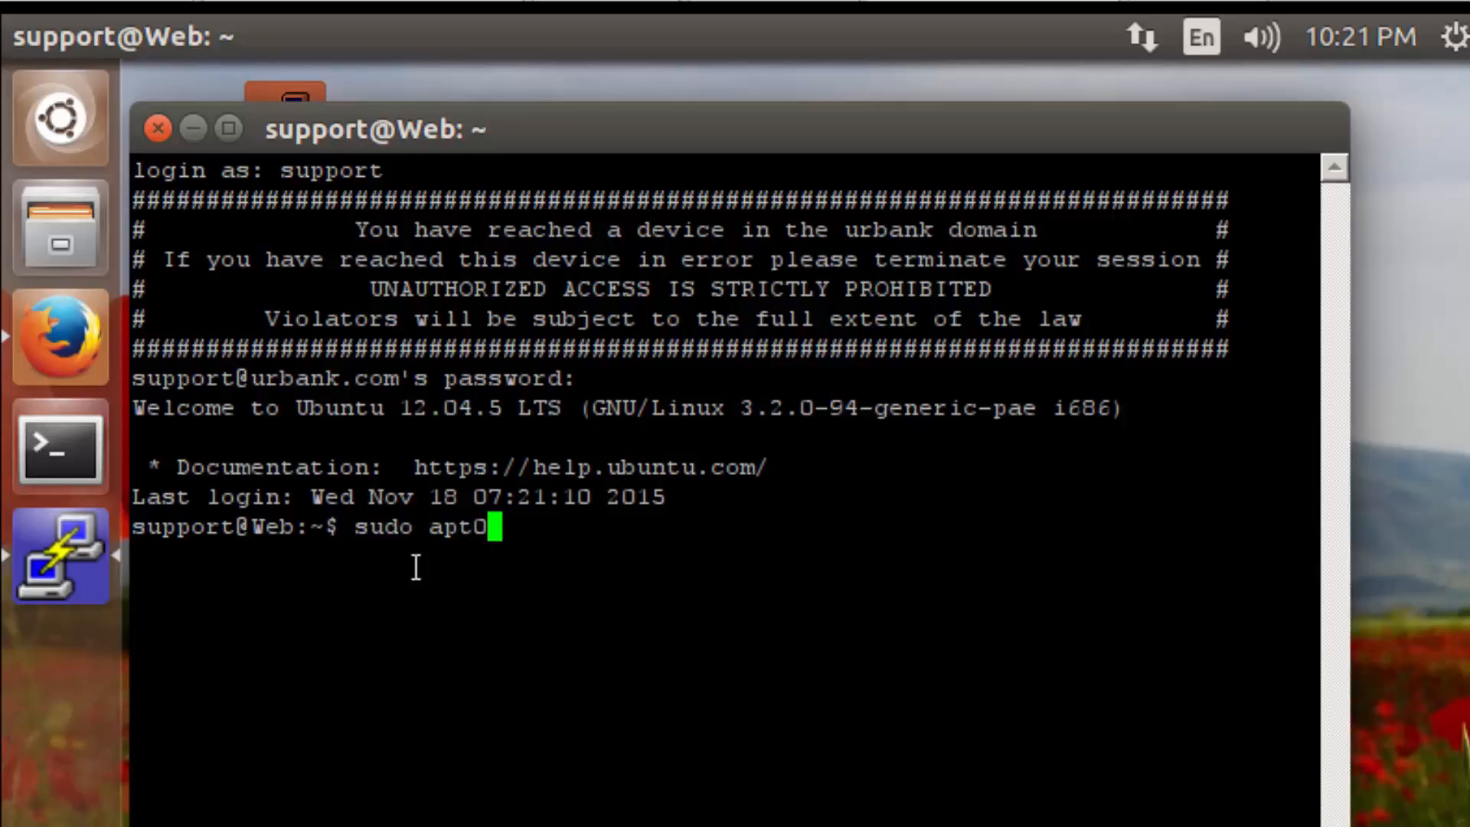
pyautogui.write('-get')
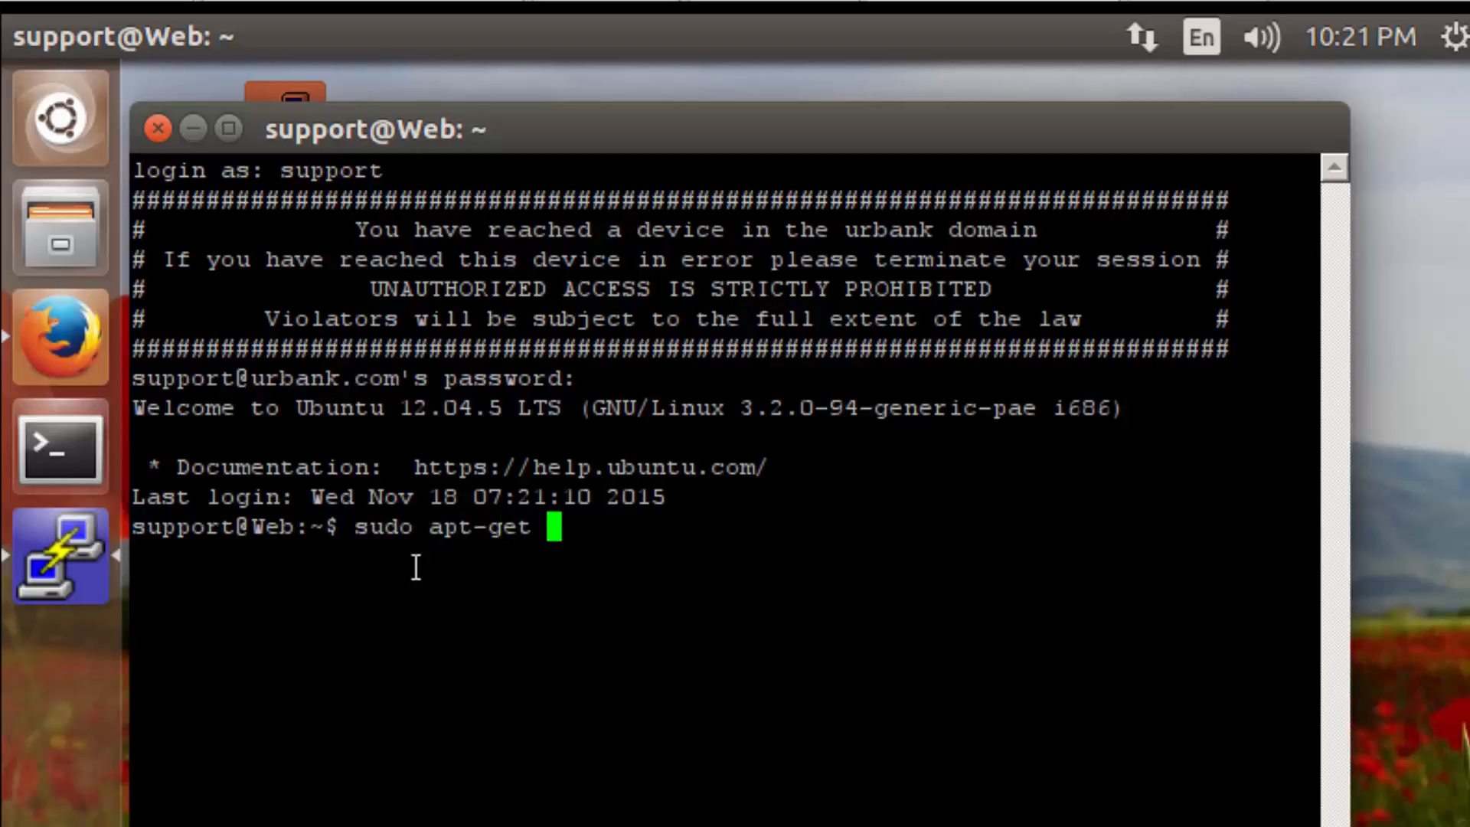
pyautogui.write('inst')
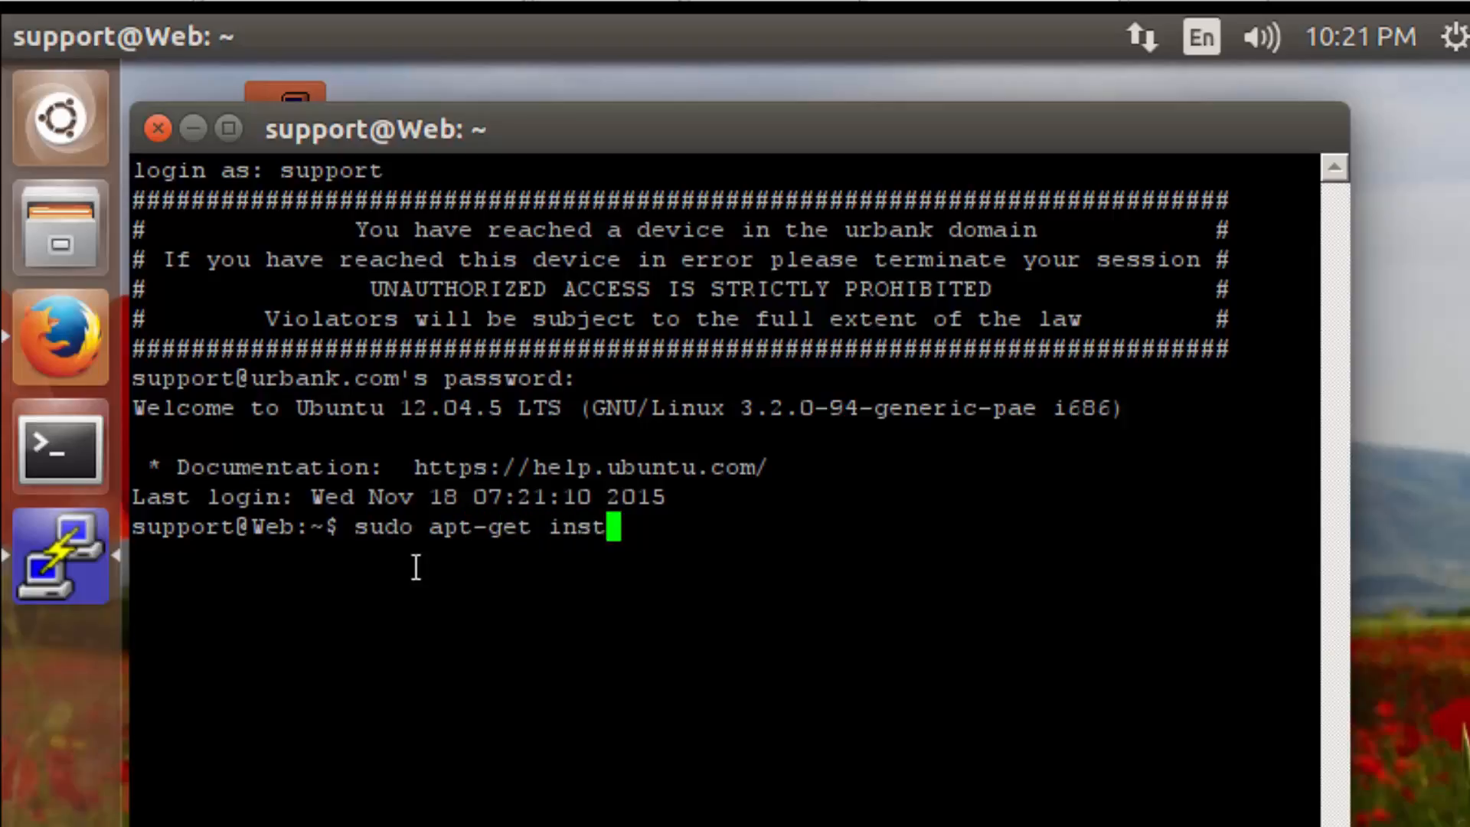
pyautogui.write('all apa')
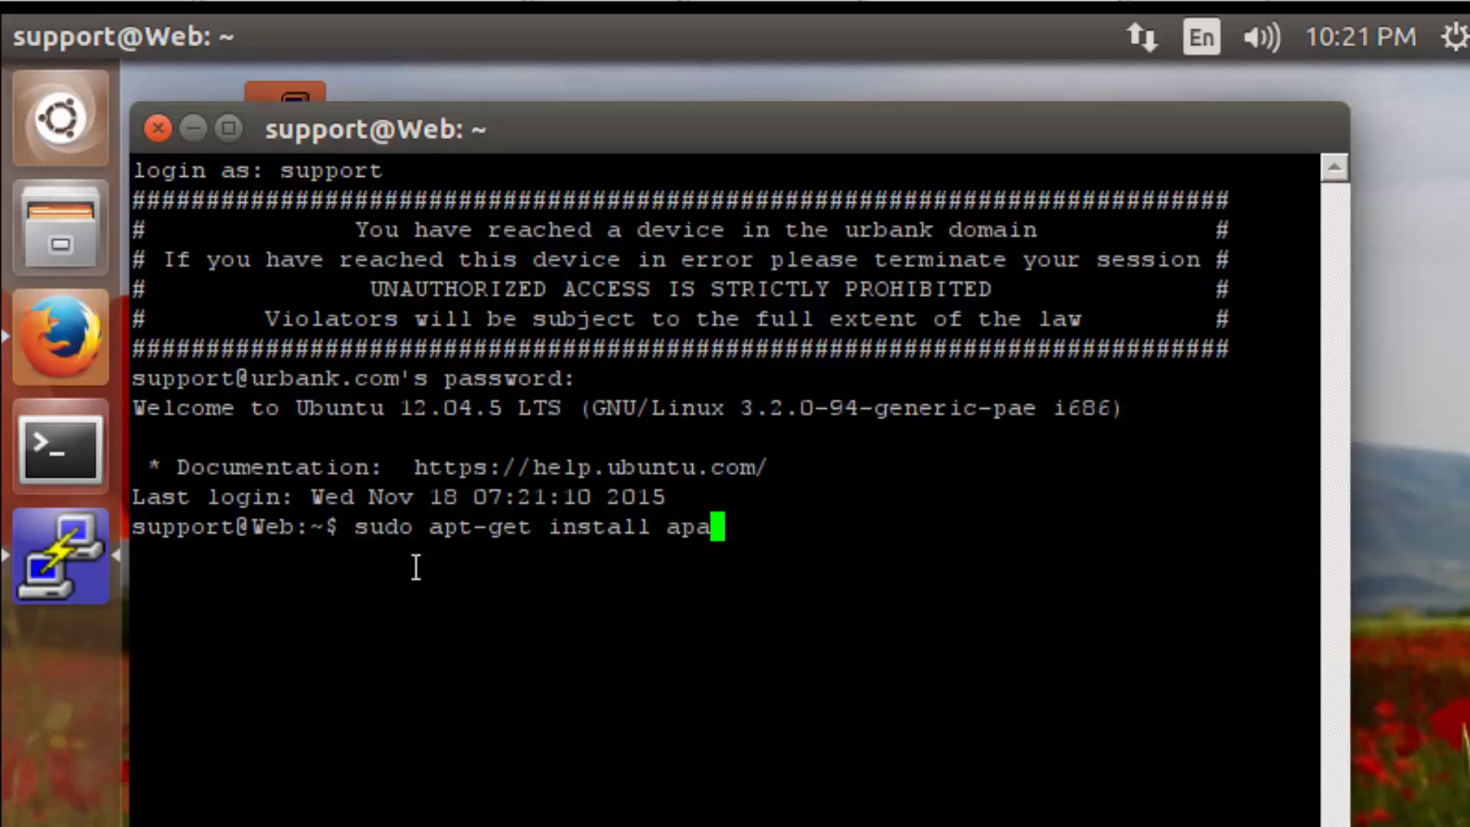
pyautogui.write('che2')
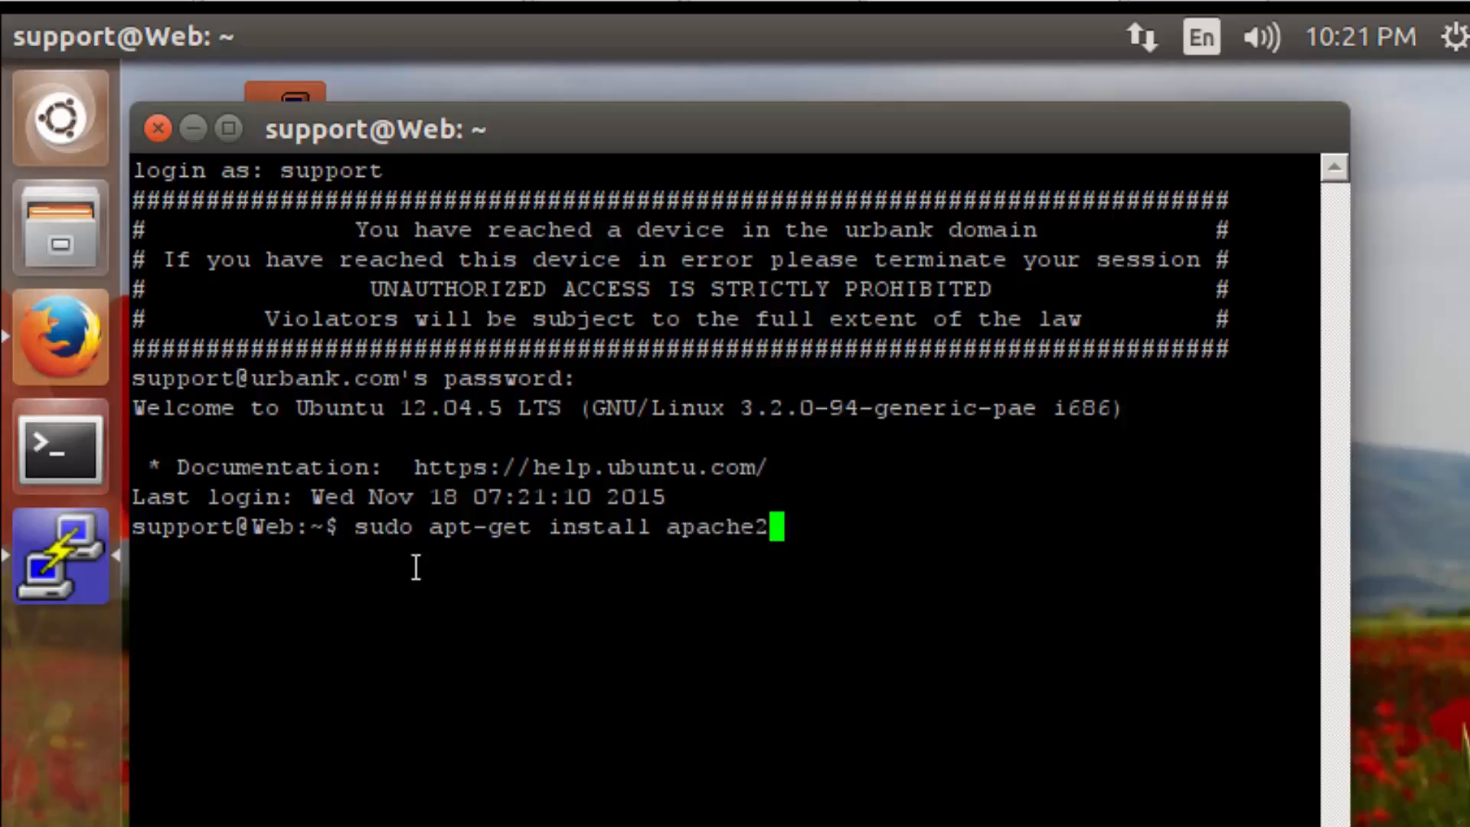
pyautogui.press('Return')
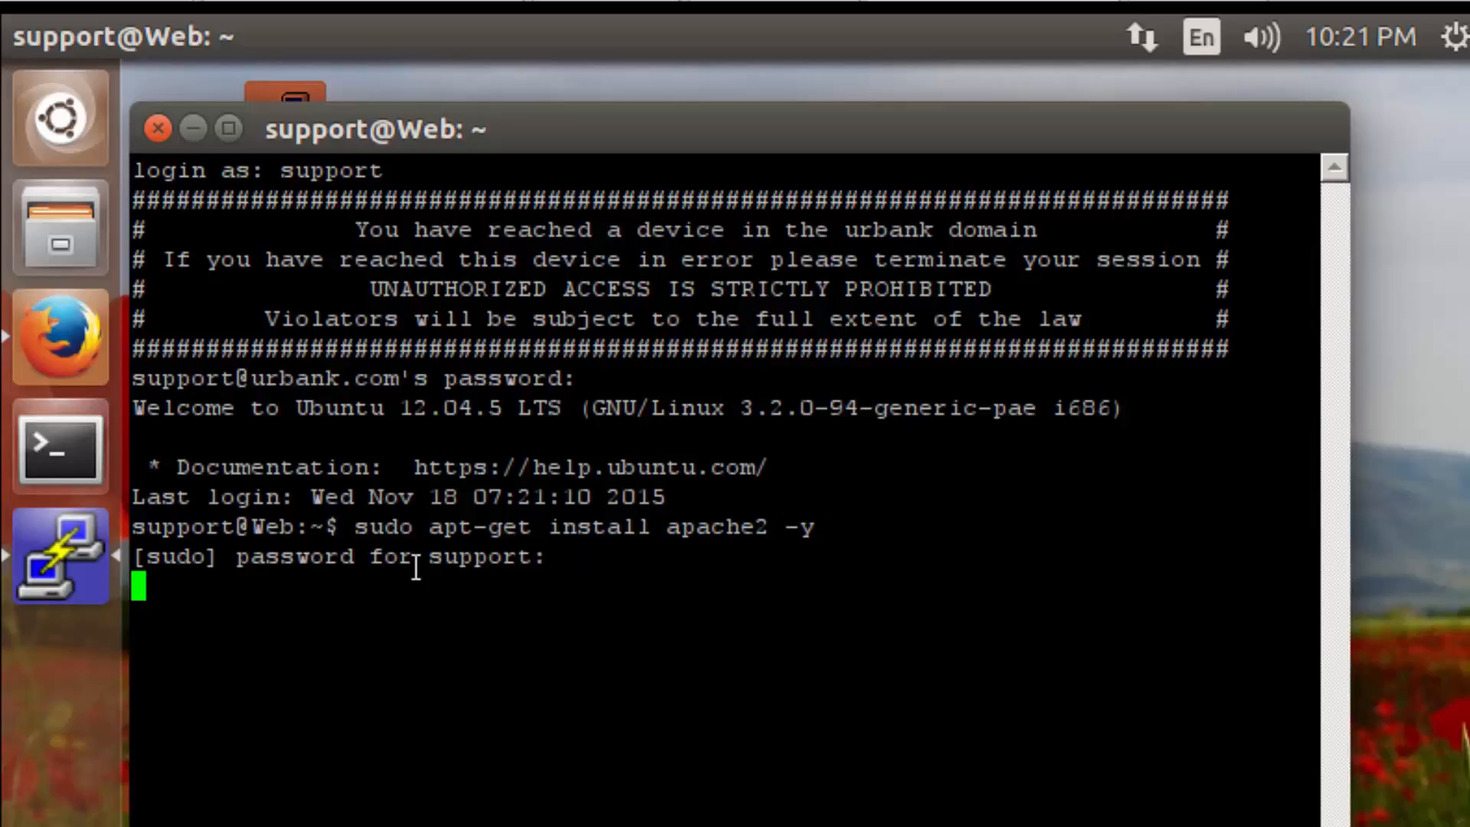
pyautogui.press('Return')
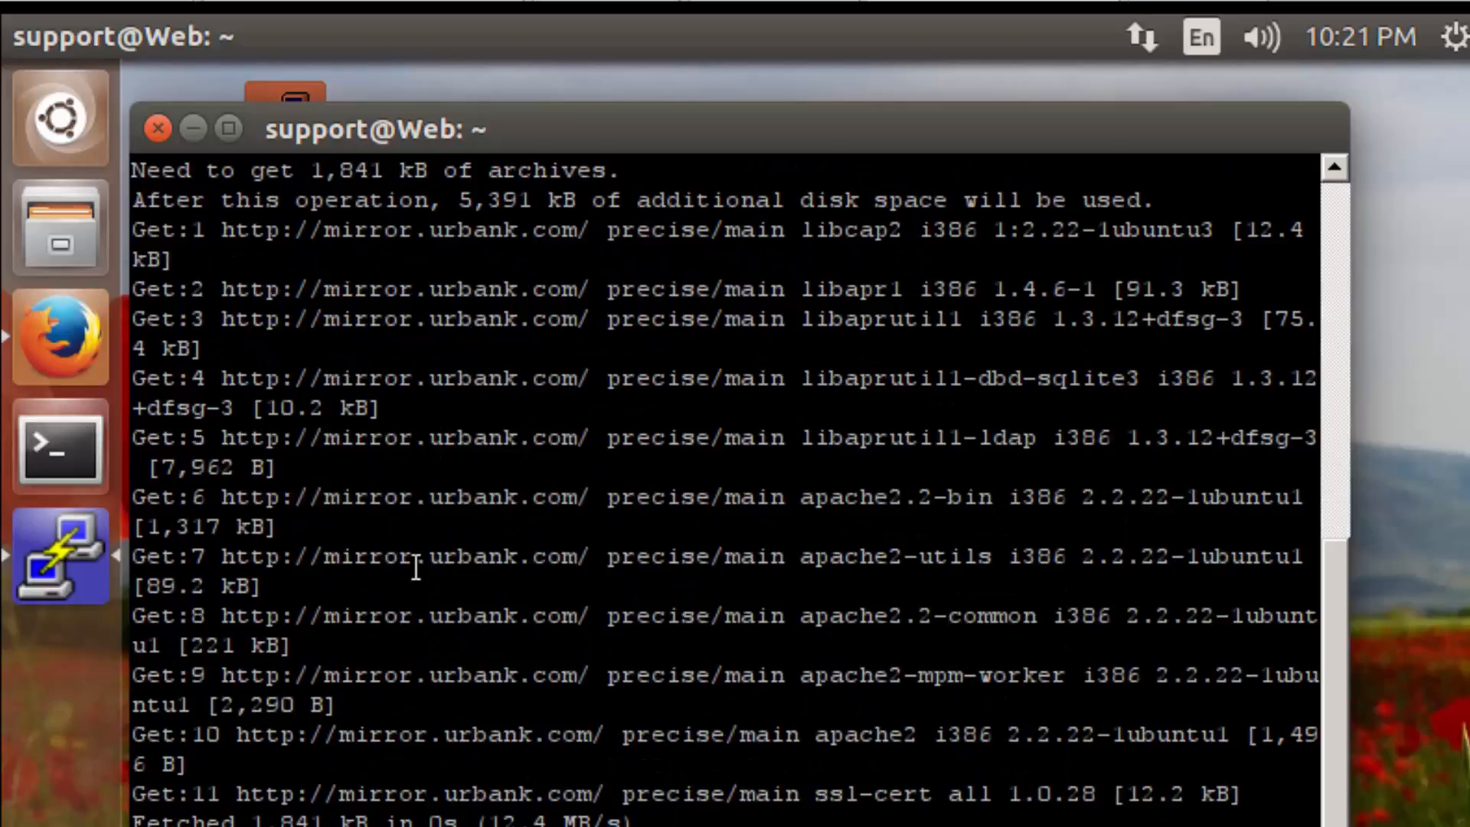
# Follow the apt-get output as apache2 downloads, unpacks and starts.
pyautogui.scroll(-3)
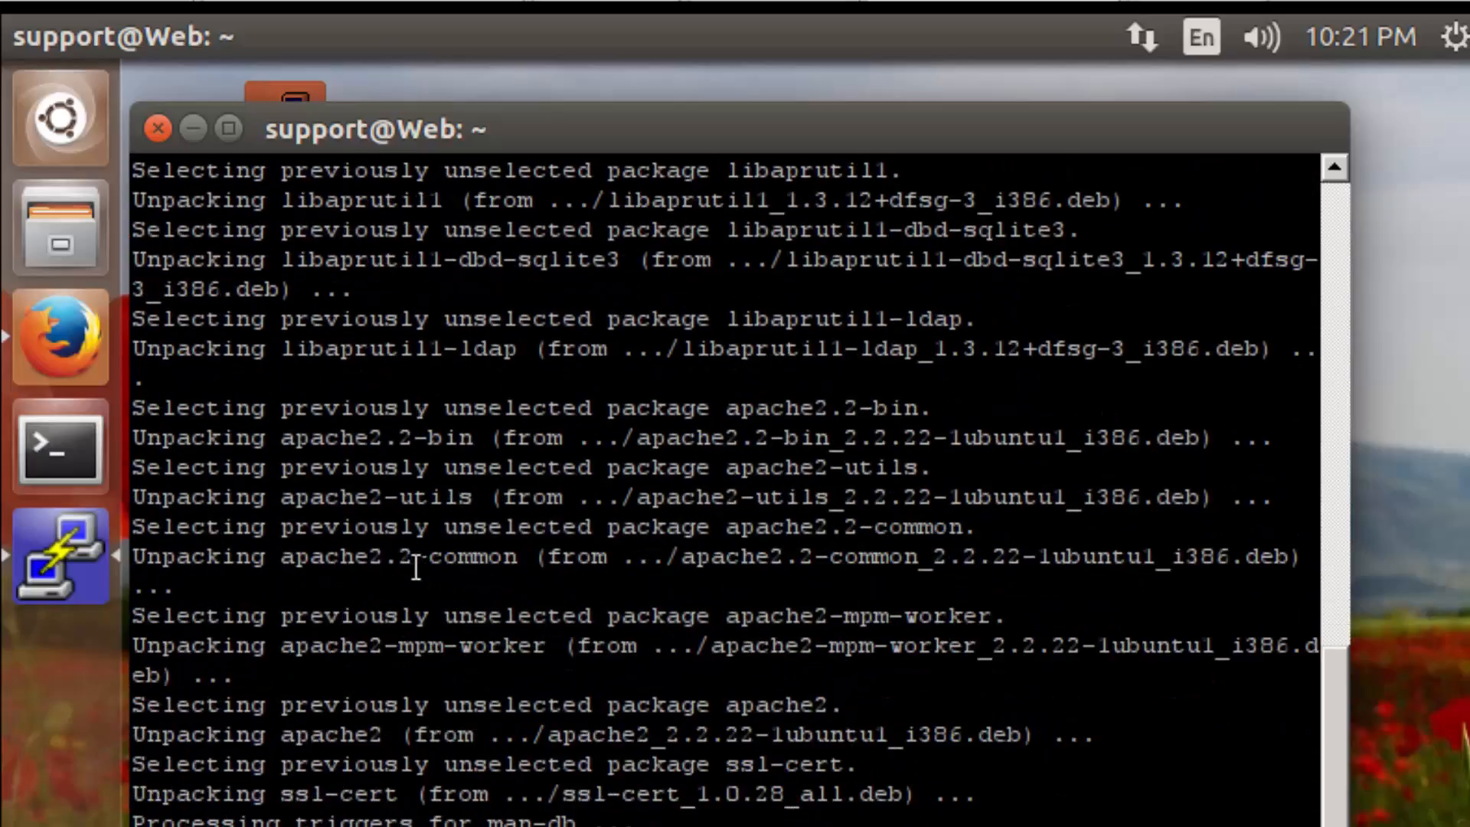
pyautogui.scroll(-3)
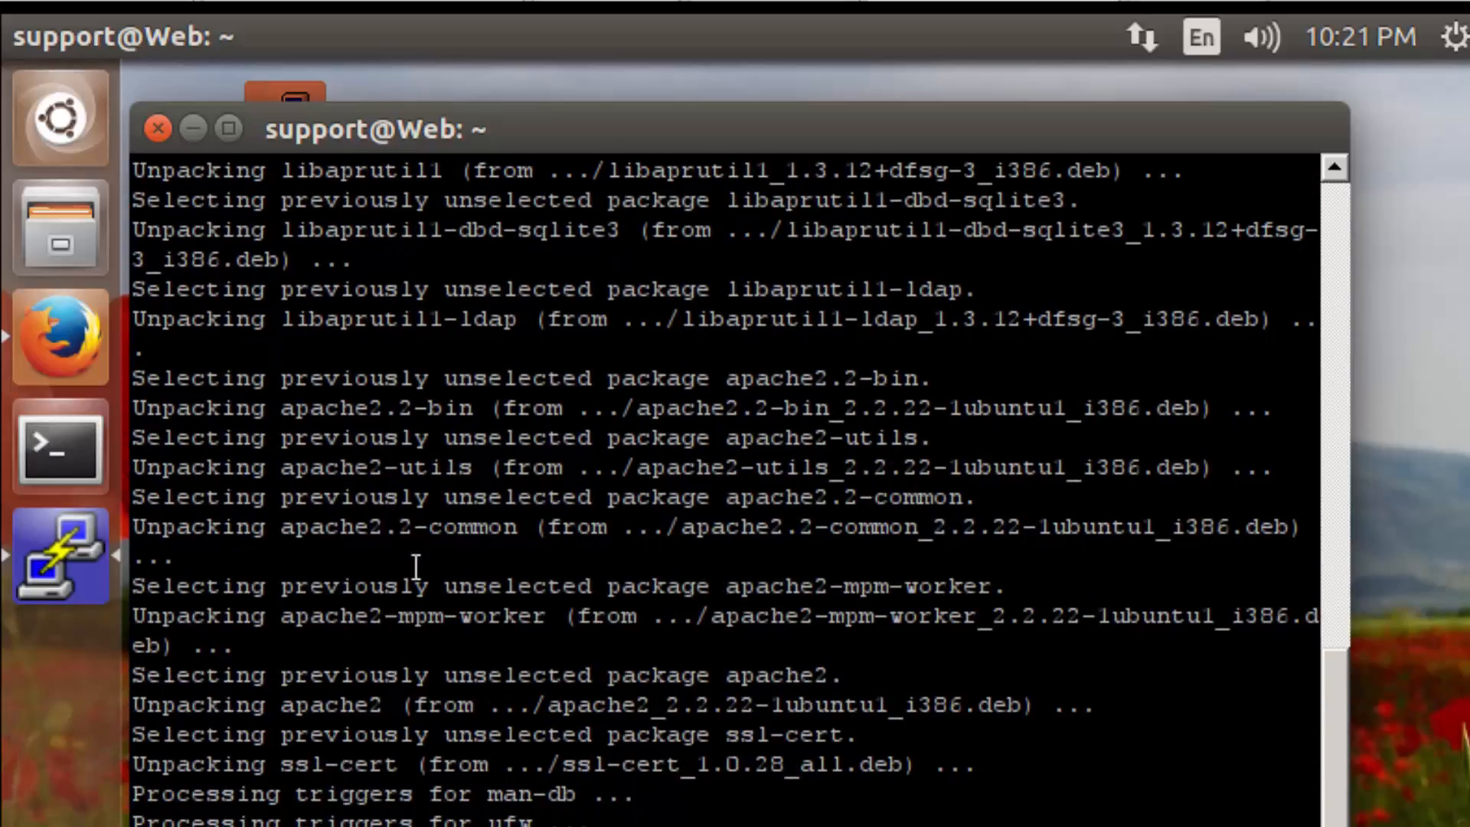
pyautogui.scroll(-3)
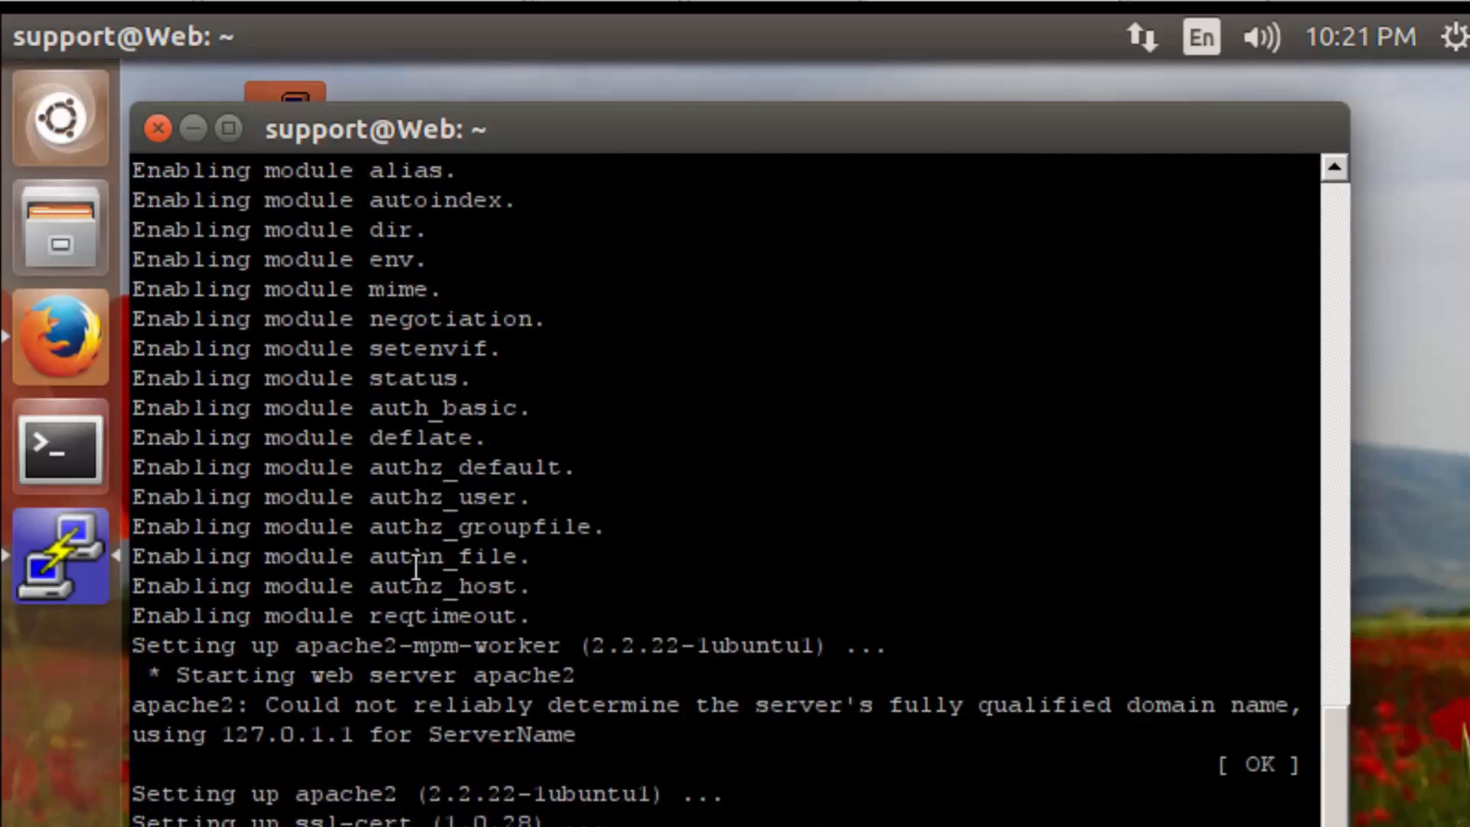
pyautogui.scroll(-3)
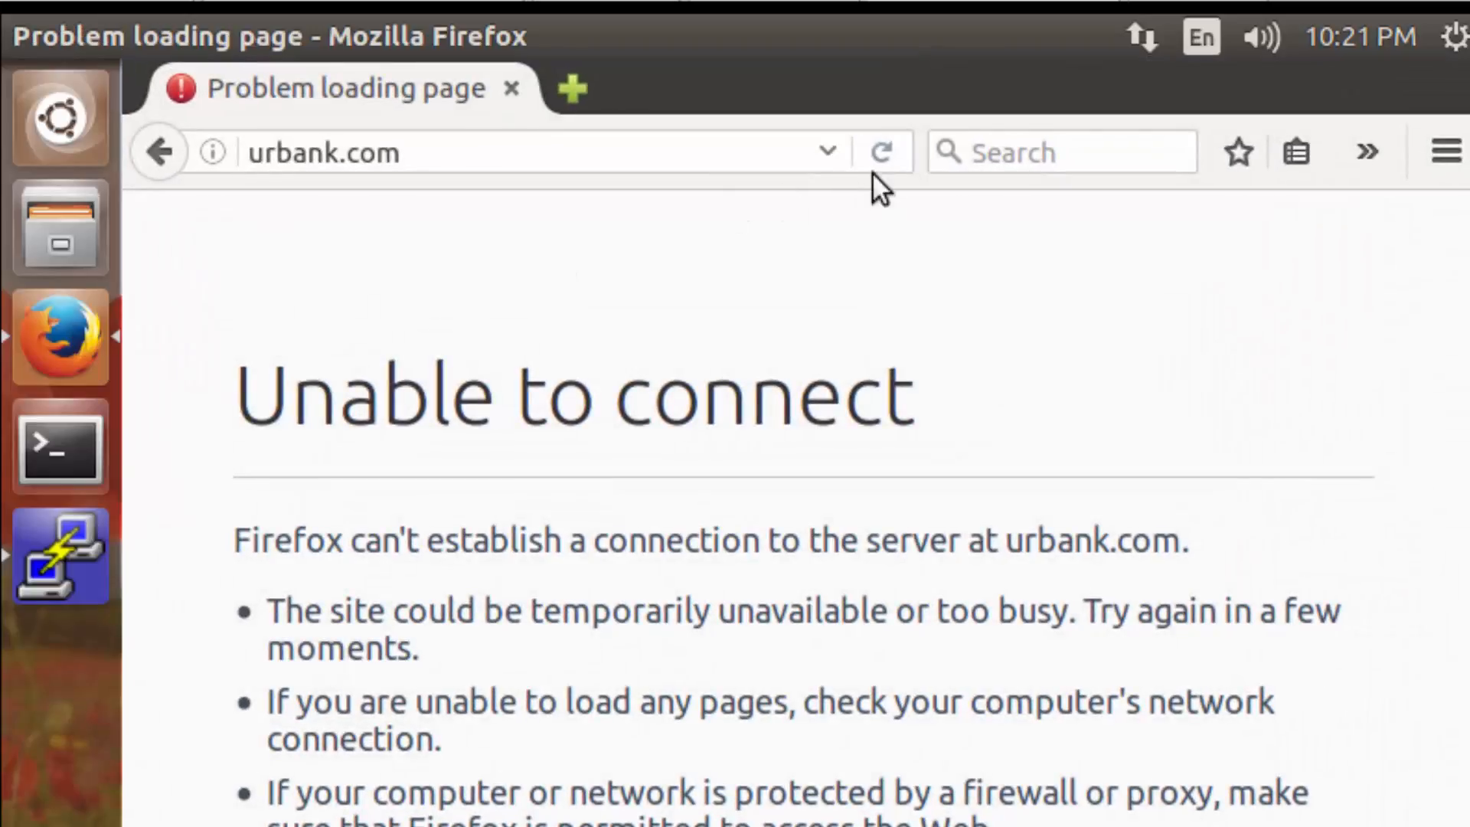
# Reload urbank.com so Apache's default 'It works!' page appears.
pyautogui.click(879, 152)
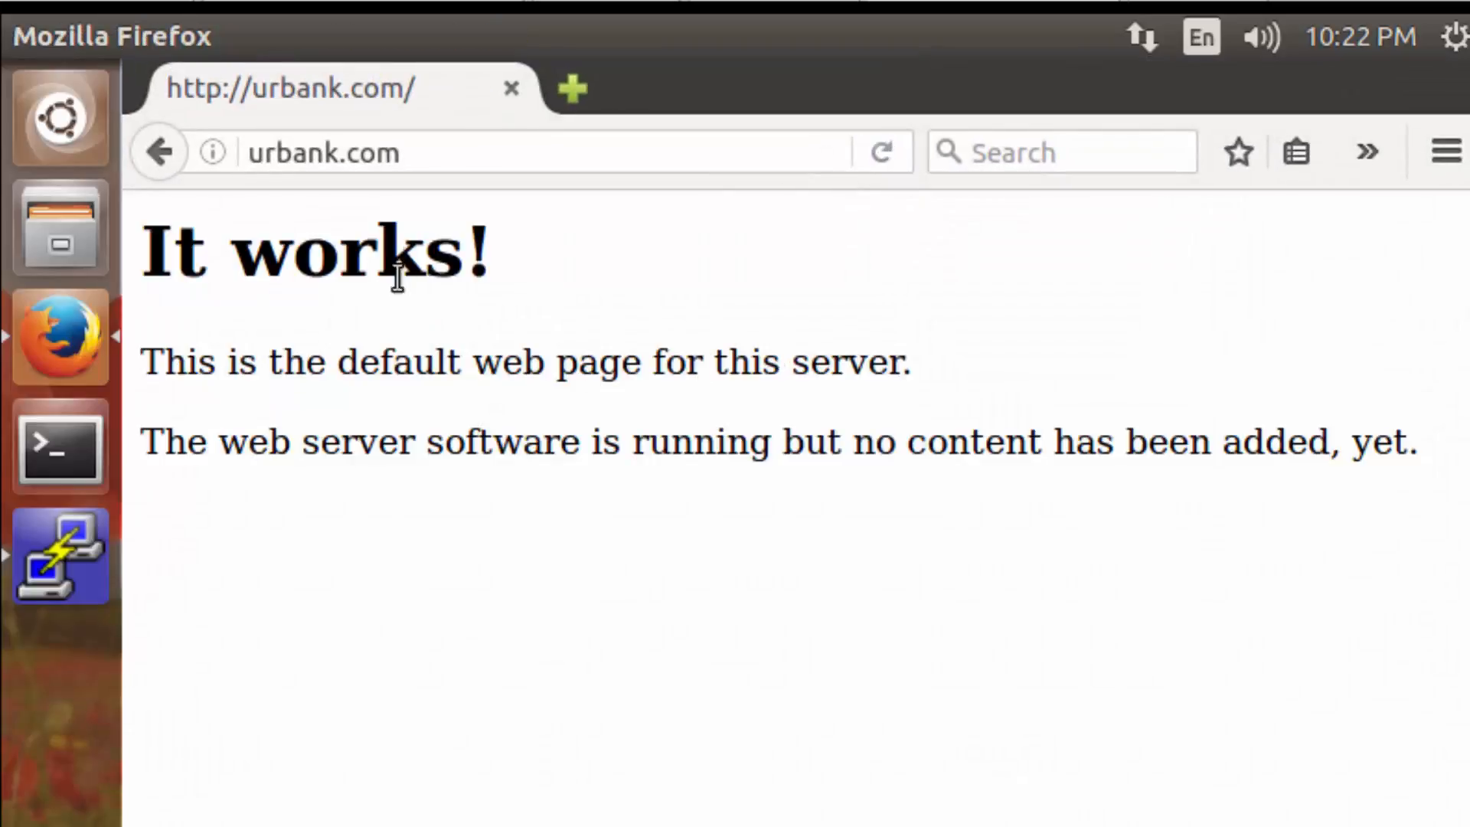
pyautogui.moveTo(808, 283)
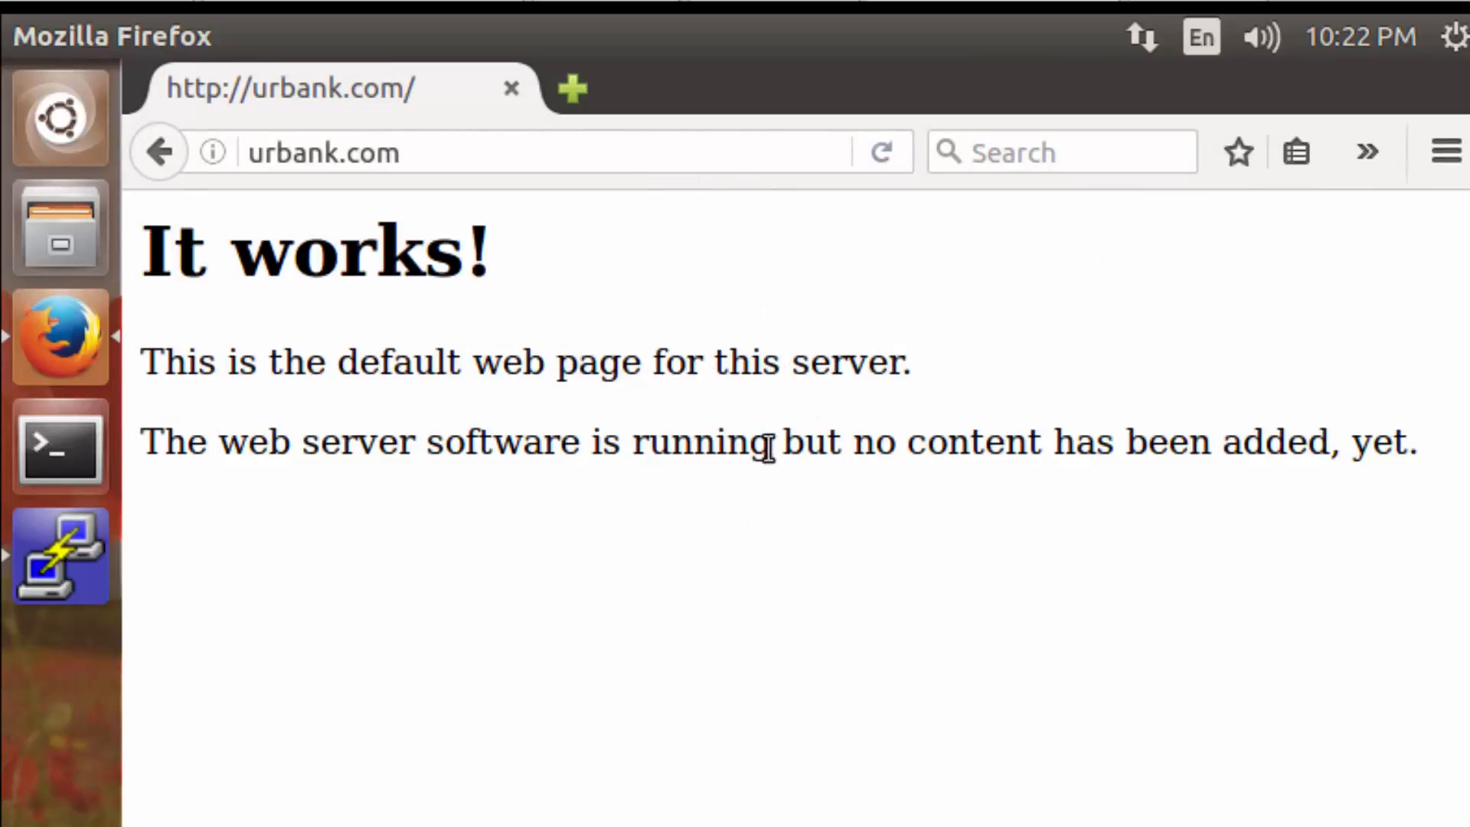
# View the 'It works!' page source in a new tab, then return to the server terminal.
pyautogui.rightClick(764, 445)
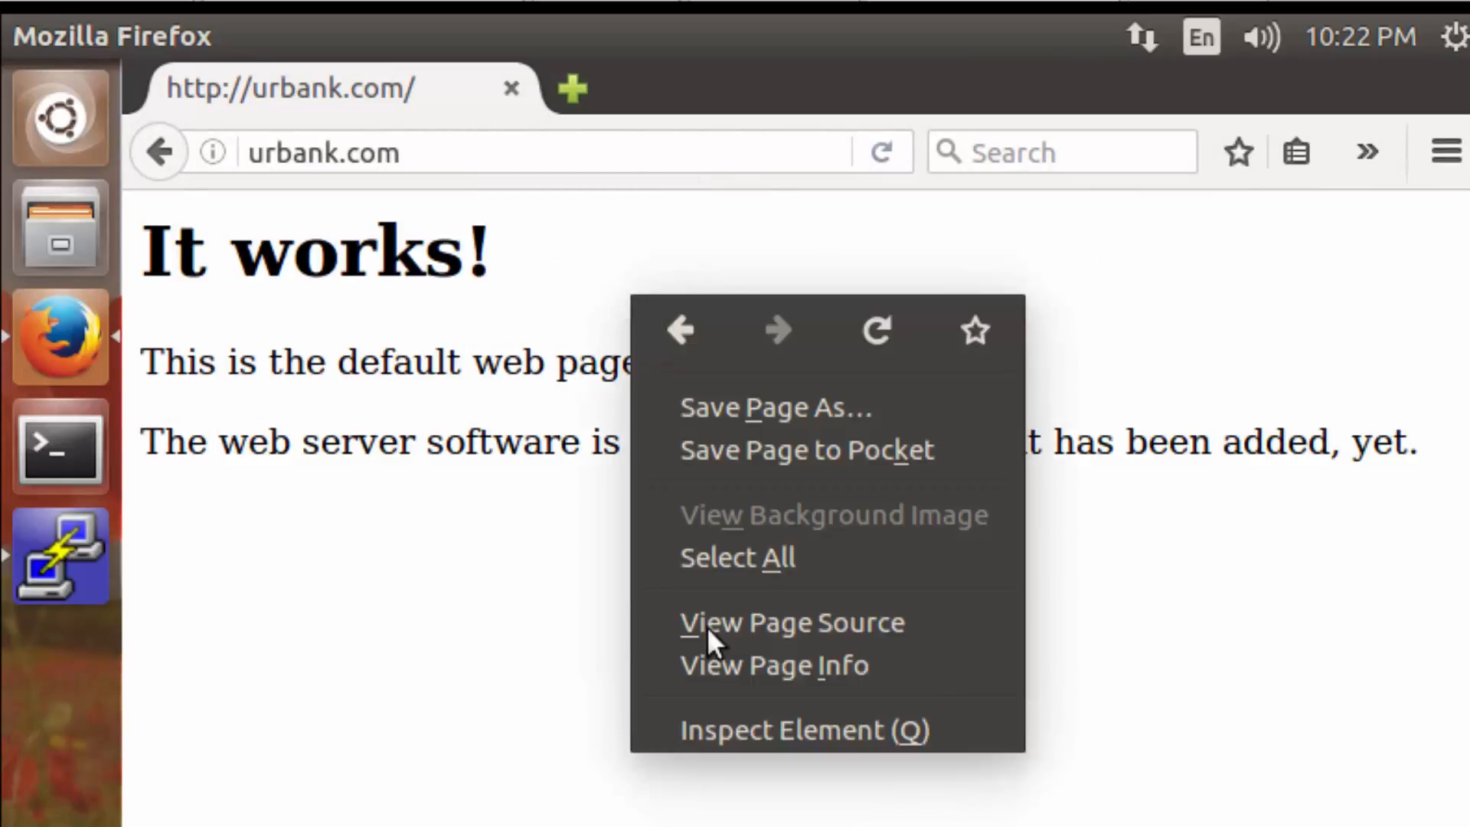
pyautogui.click(790, 623)
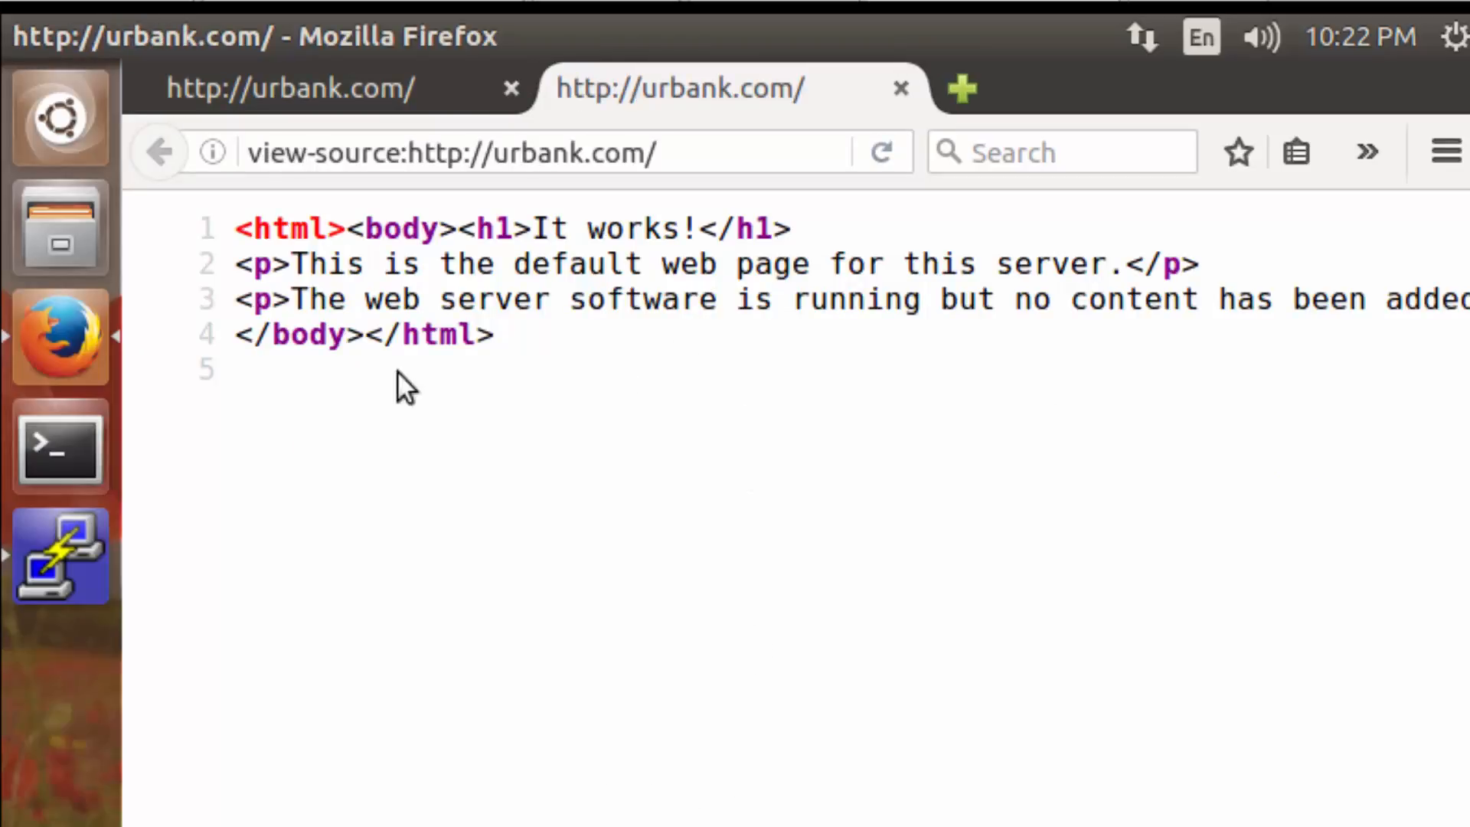
pyautogui.moveTo(627, 390)
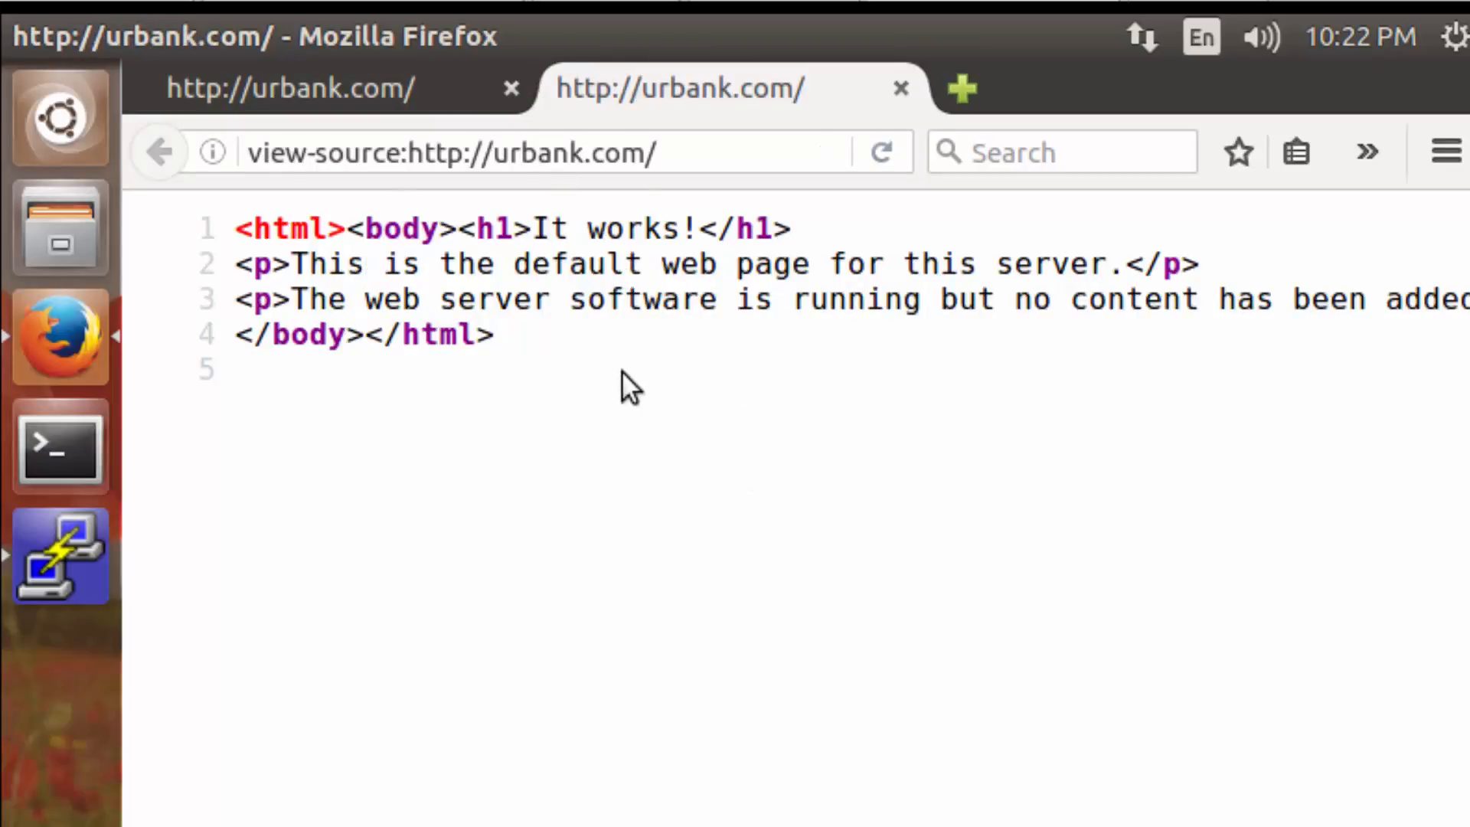
pyautogui.moveTo(600, 375)
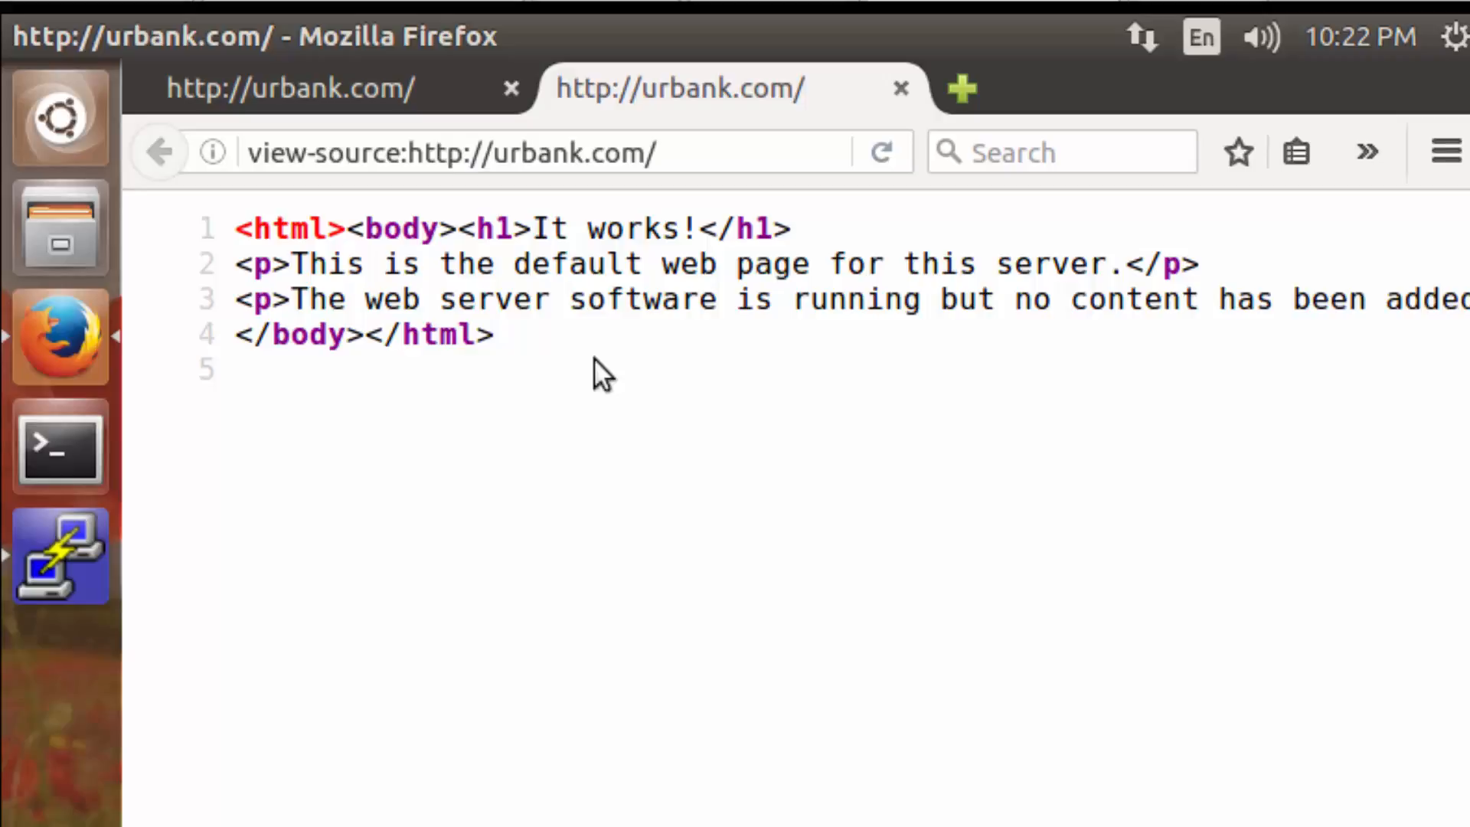
pyautogui.click(291, 89)
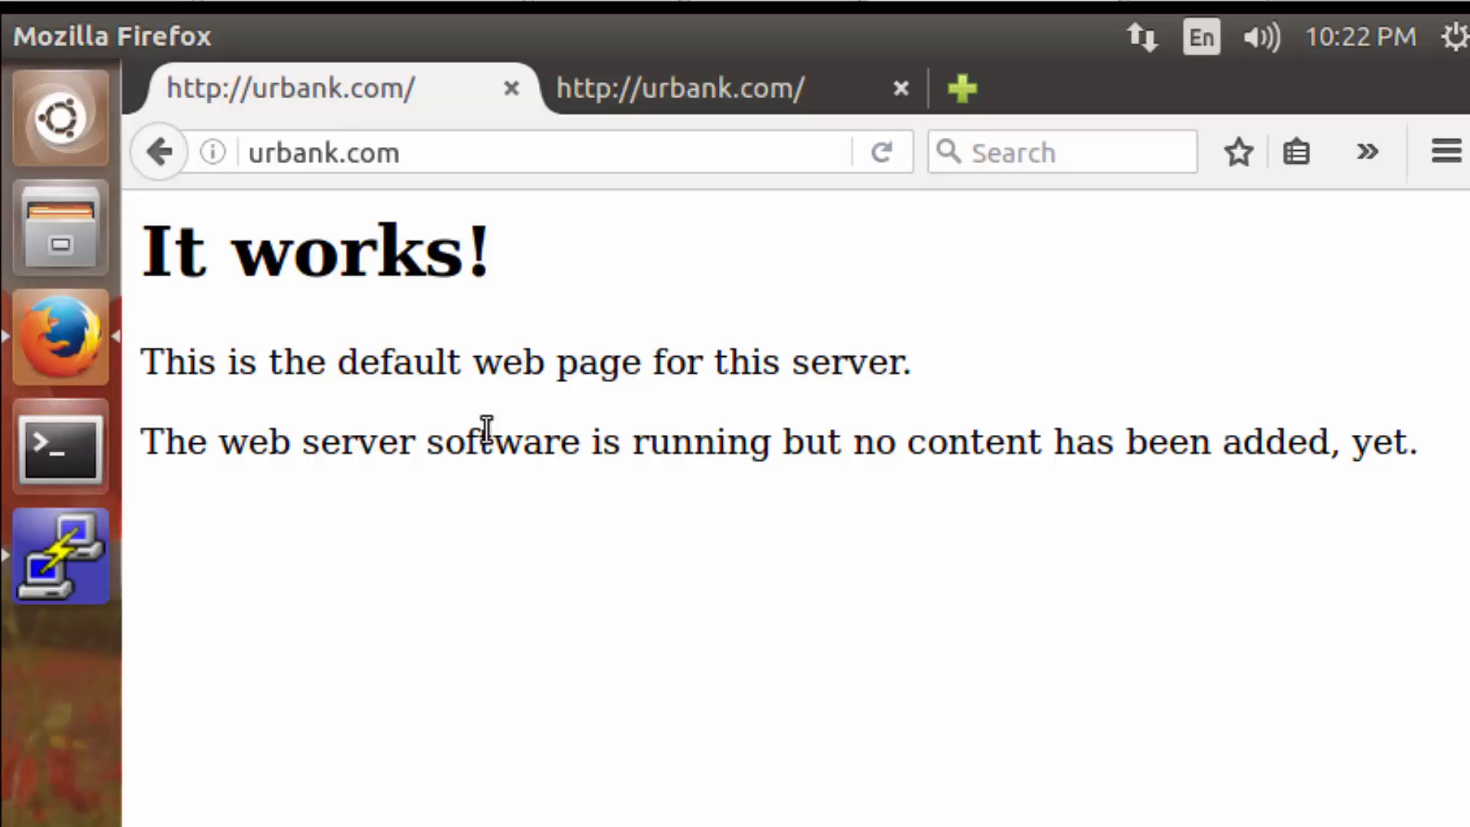
pyautogui.moveTo(285, 487)
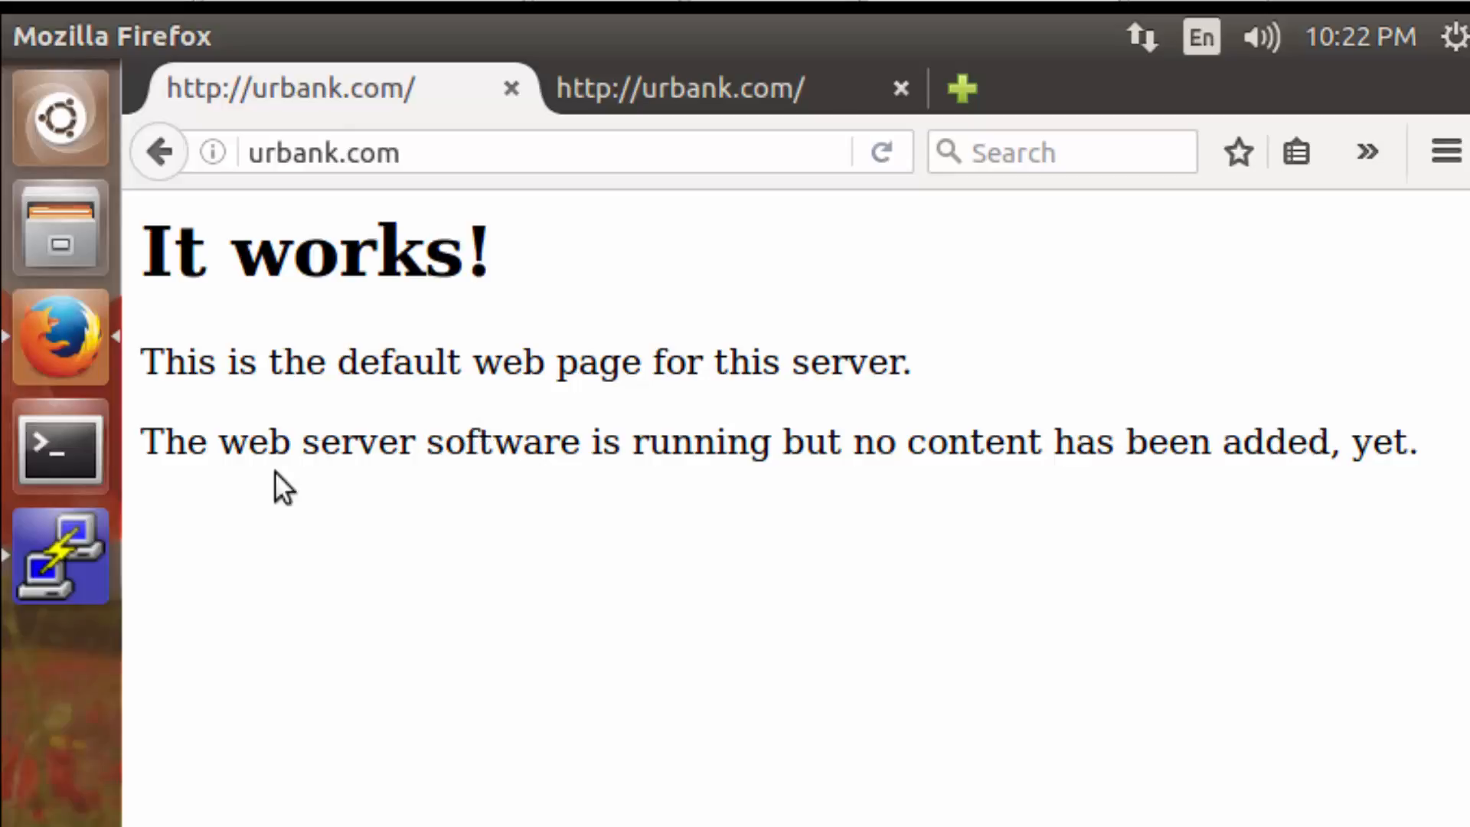
pyautogui.click(59, 447)
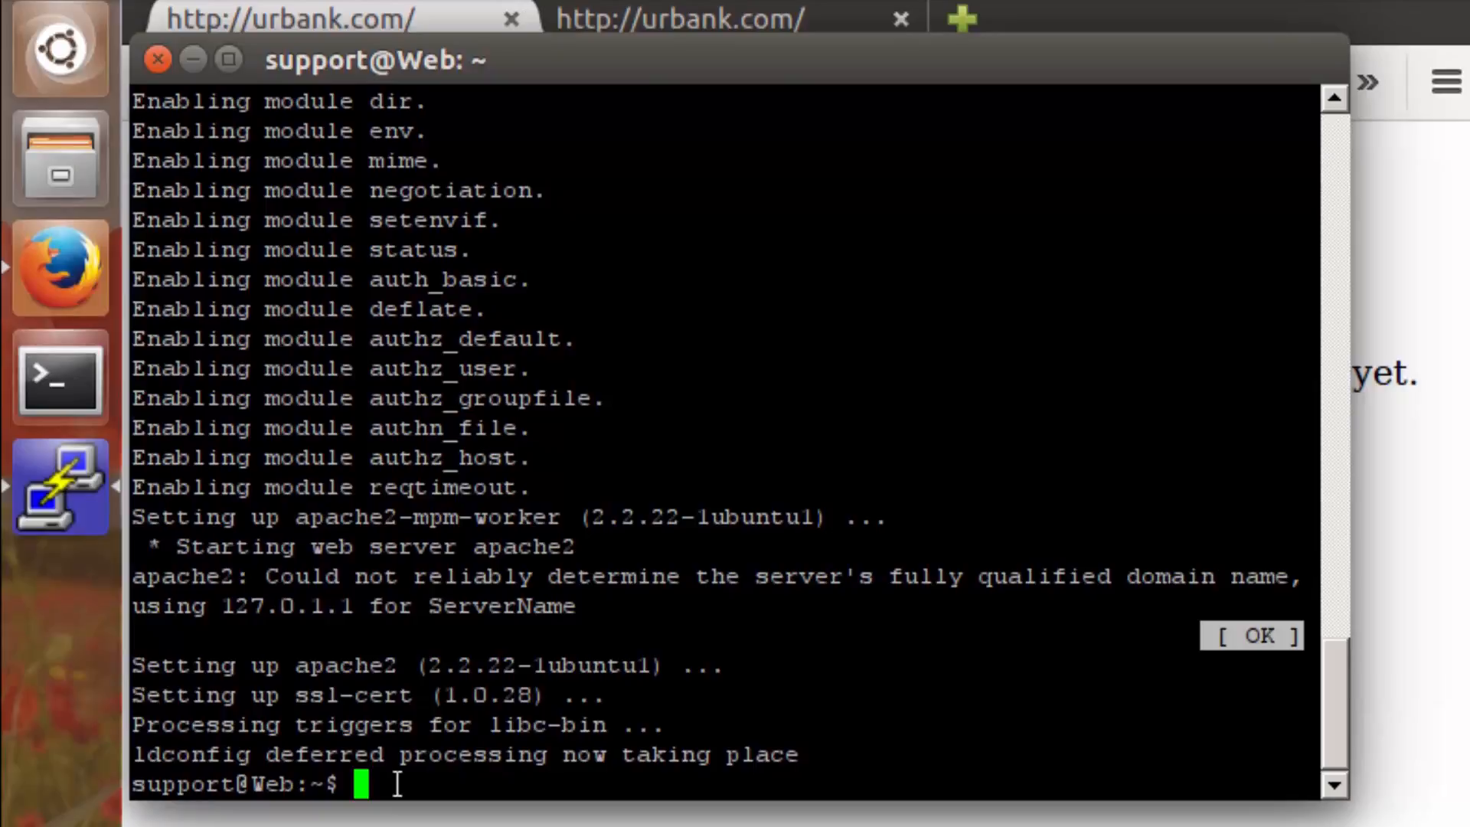
# List /var/www to reveal index.html and begin a cat command.
pyautogui.write('ls')
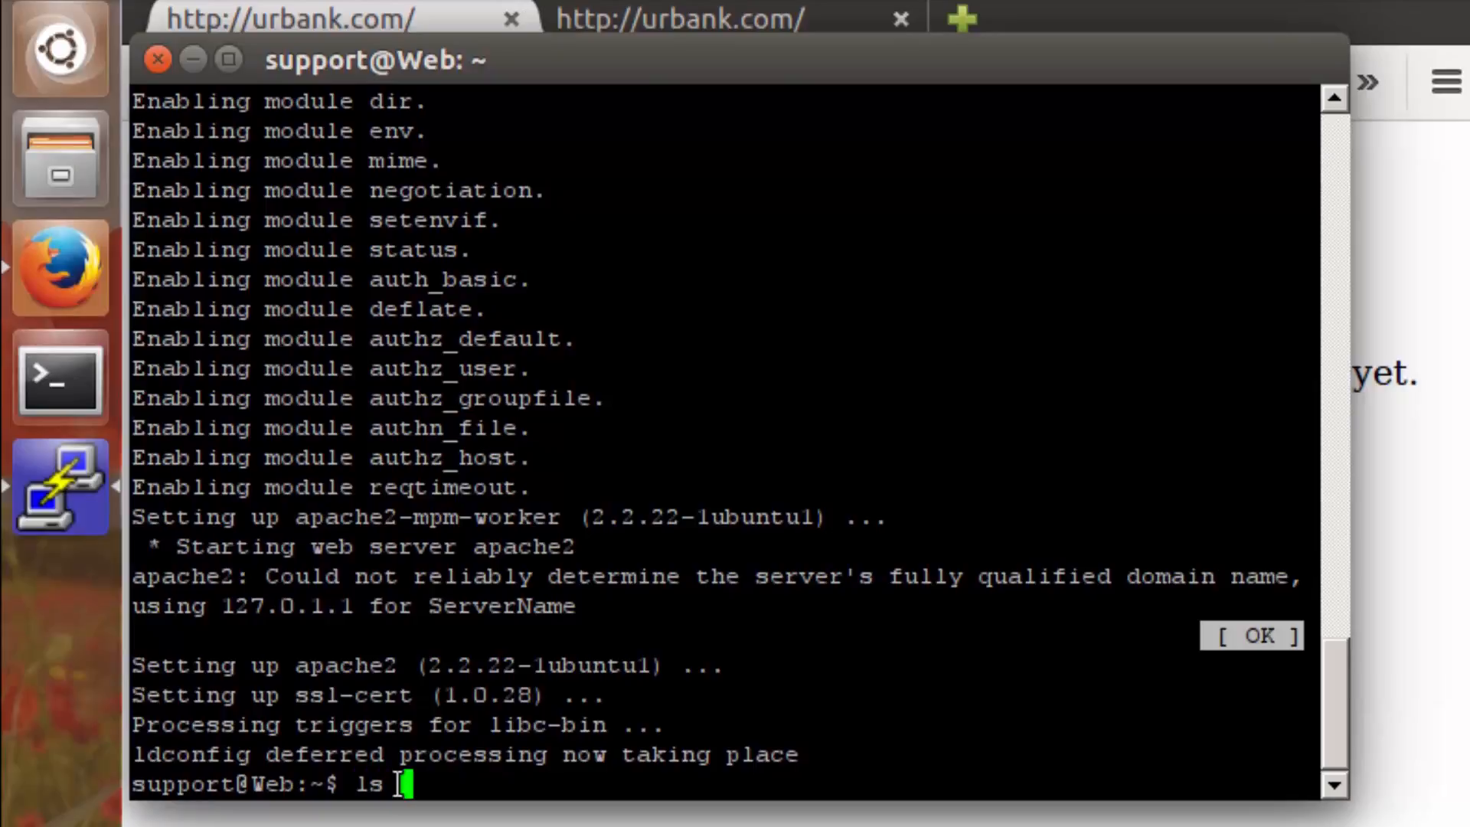
pyautogui.write('/var/')
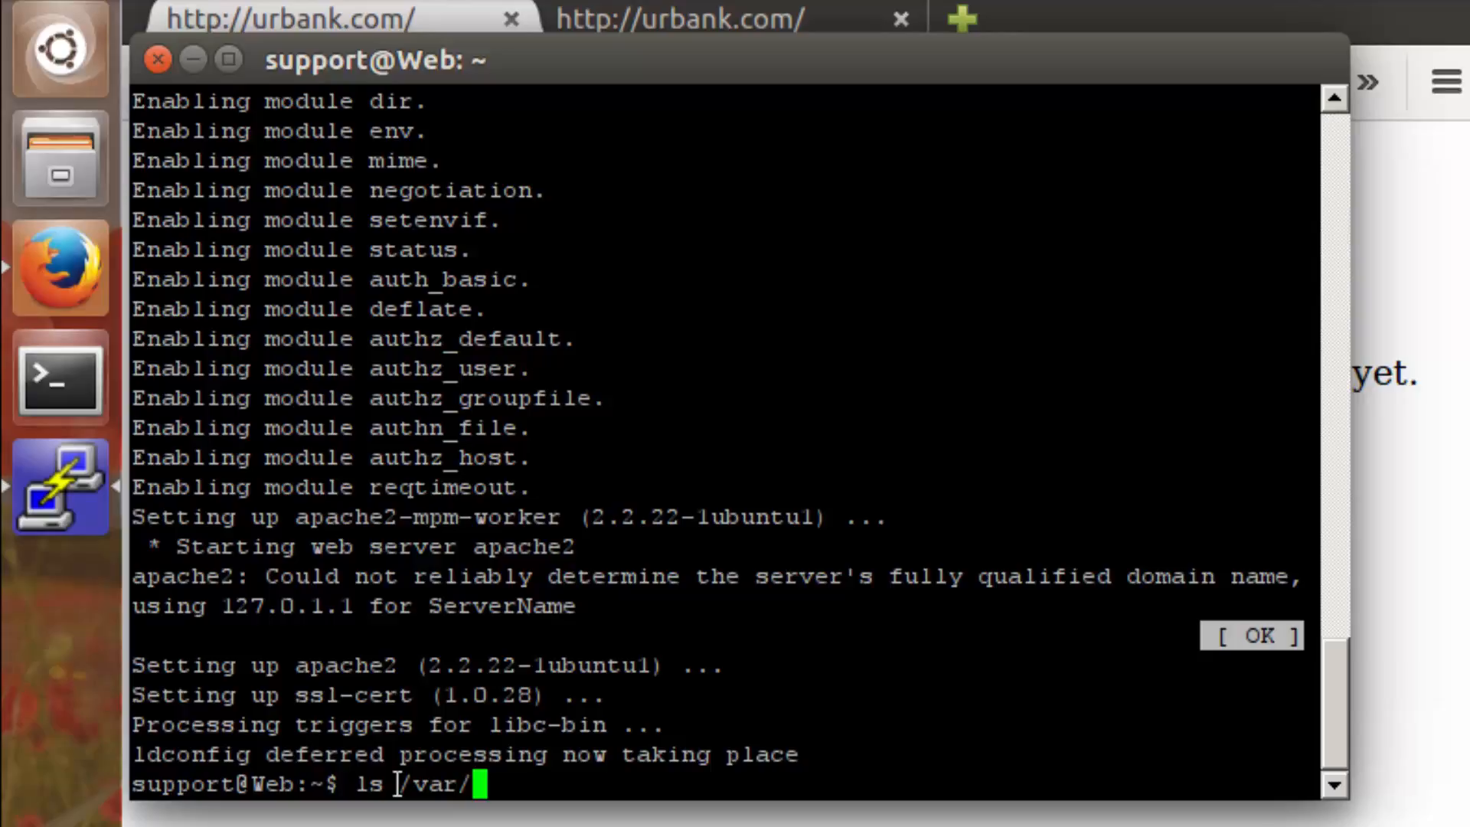
pyautogui.write('www')
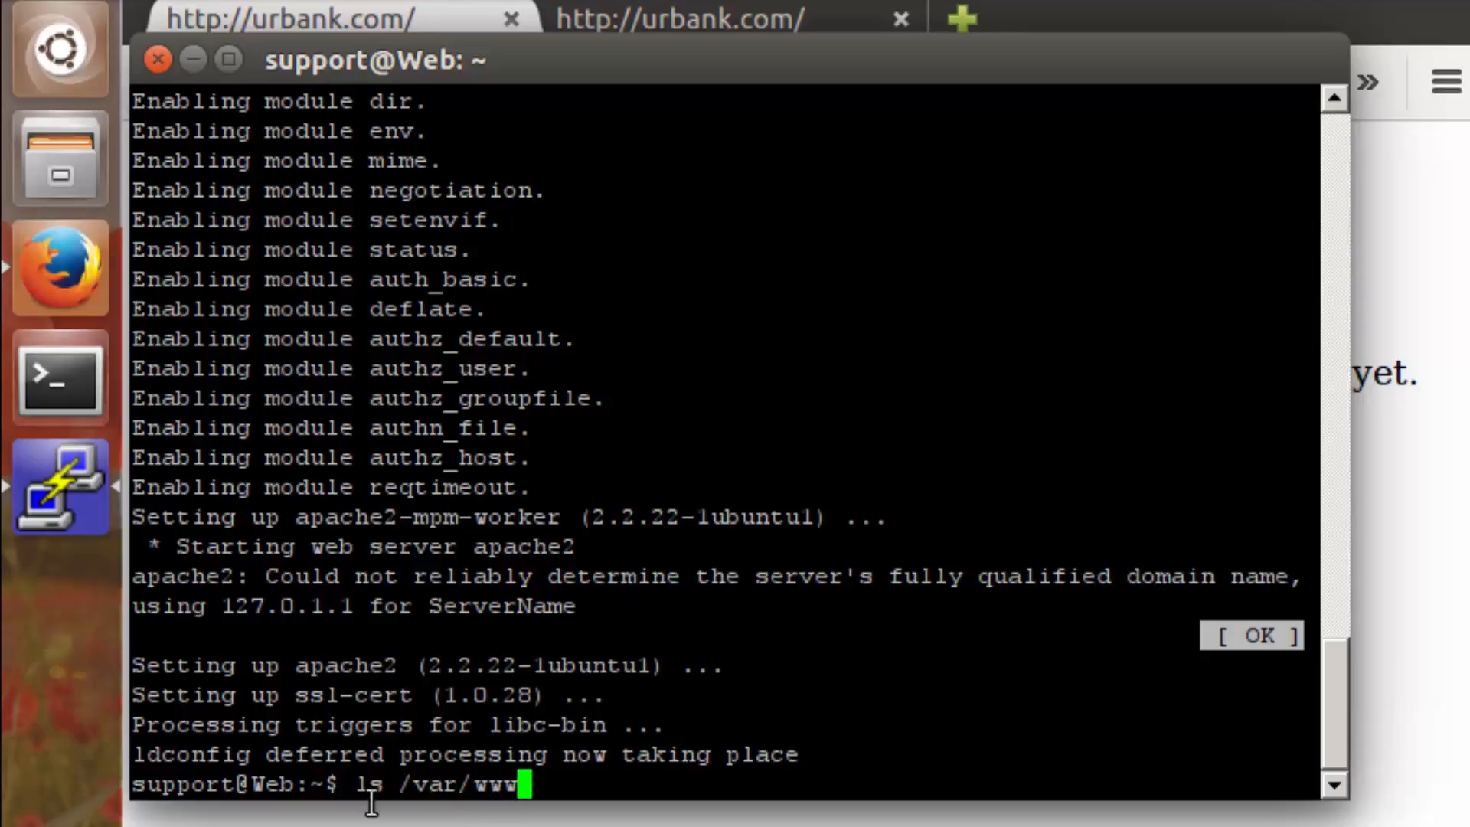
pyautogui.moveTo(578, 796)
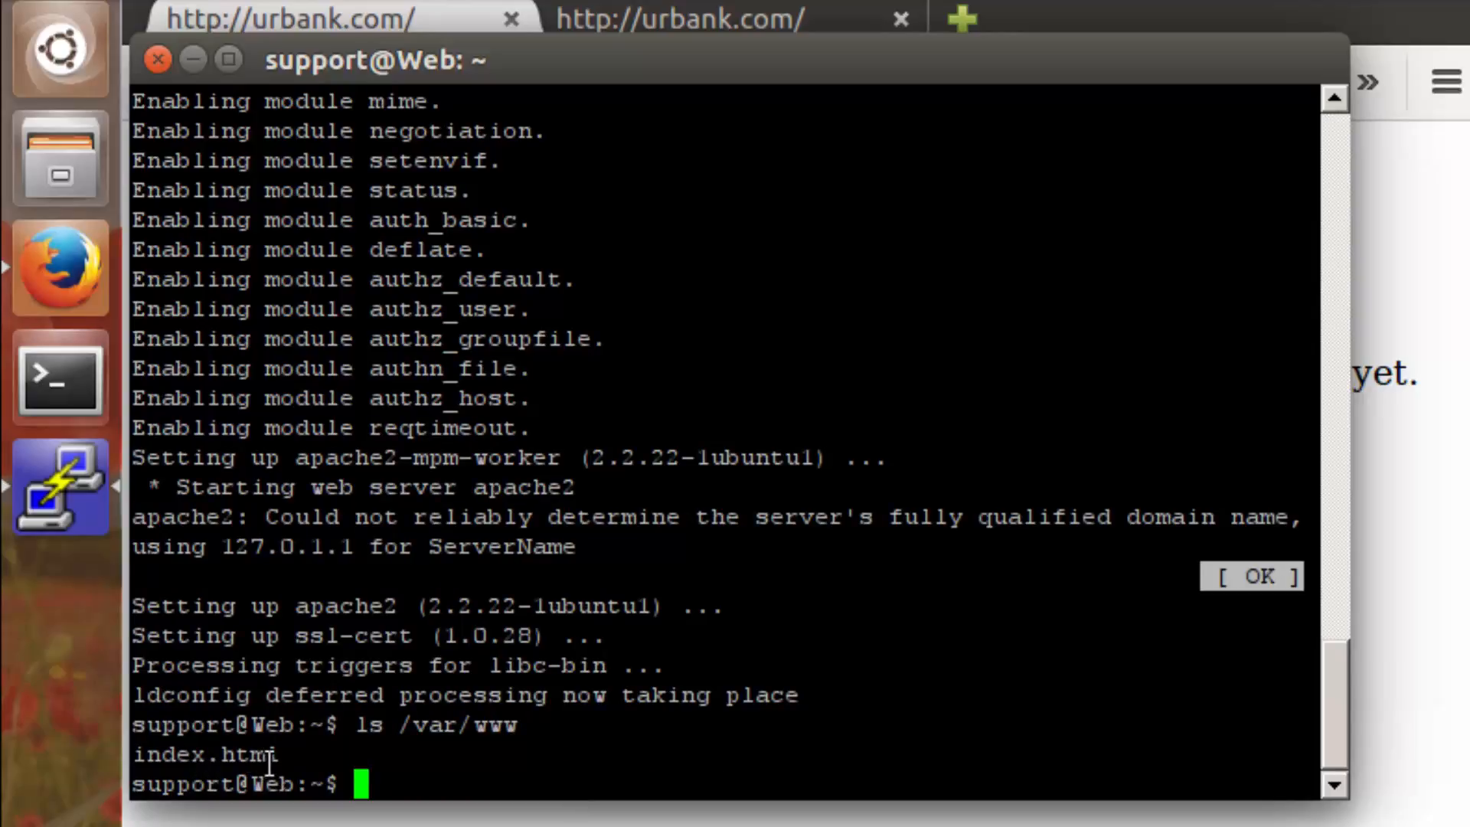
pyautogui.write('cat')
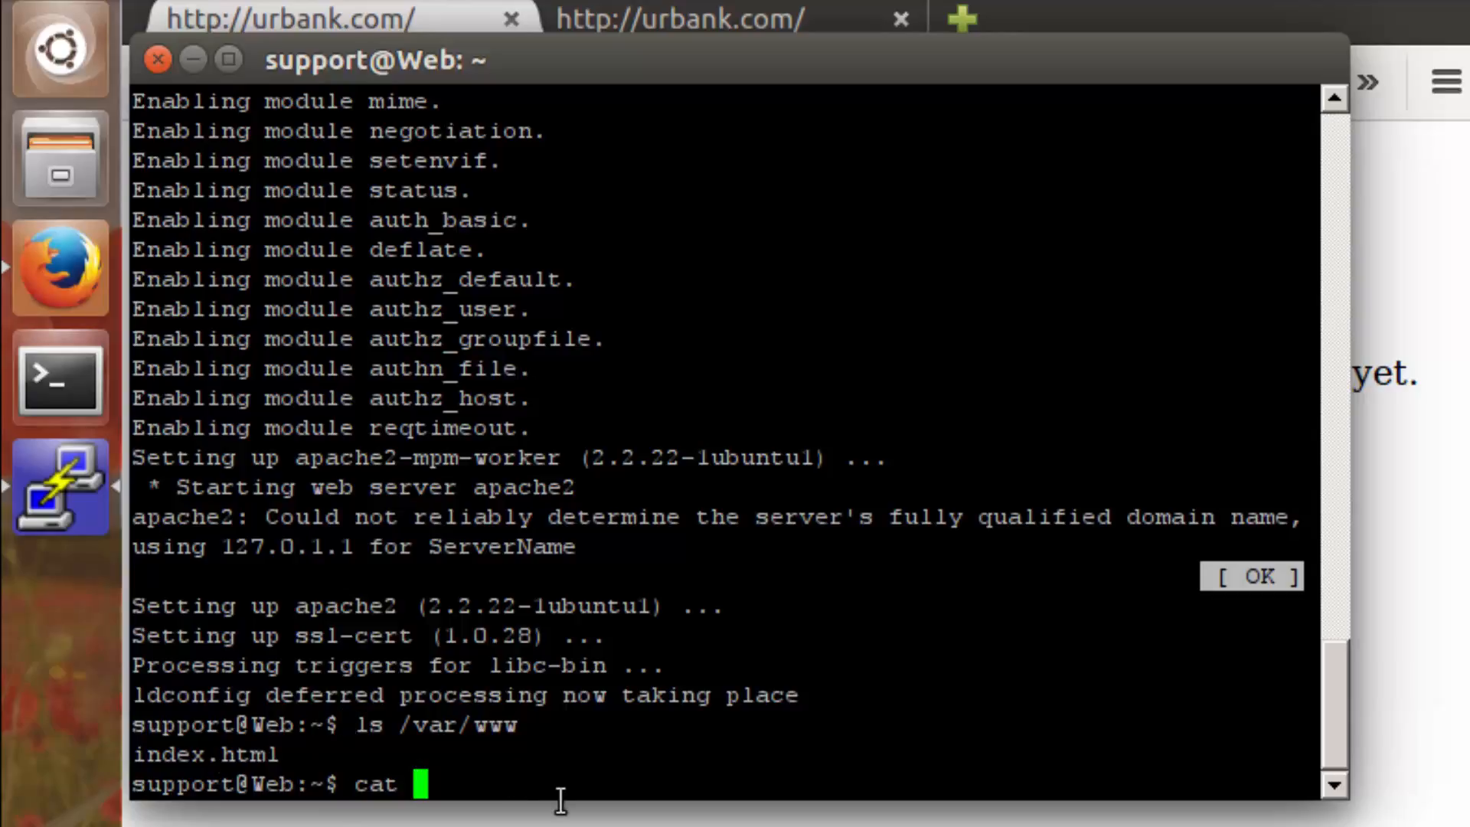
# Continue the cat command with the path /var/w toward index.html.
pyautogui.write('/var/w')
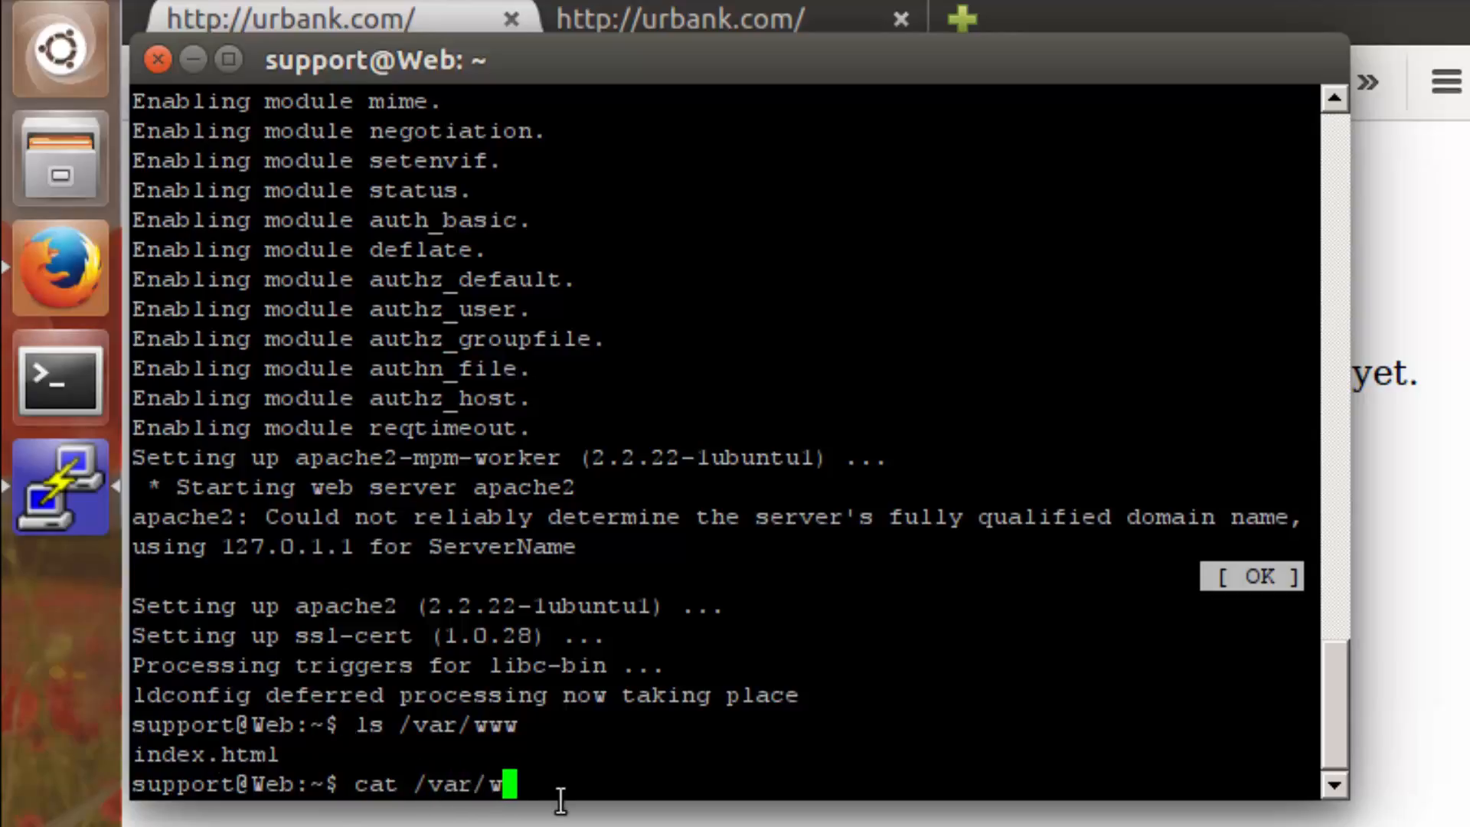